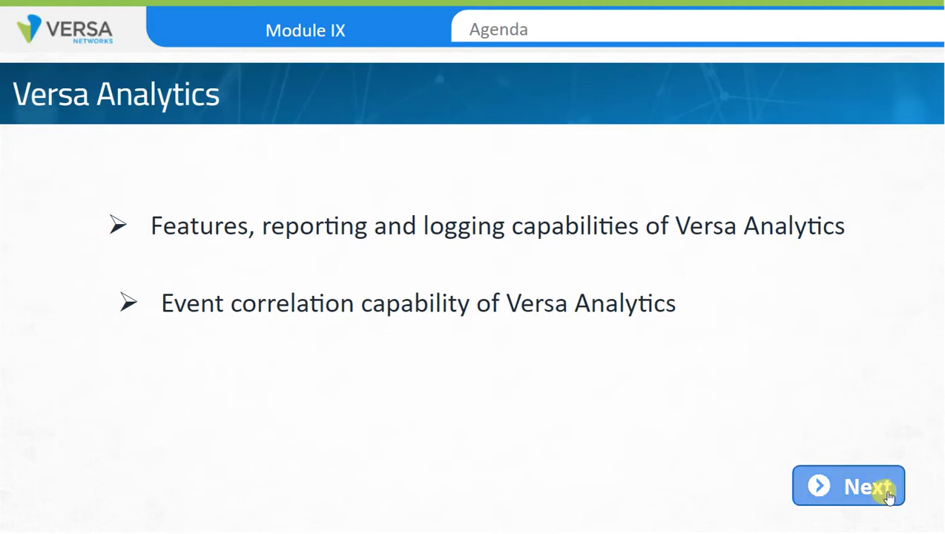
Advance past the Module IX agenda and the Versa Analytics overview slides
{"action": "left_click", "coordinate": [848, 486]}
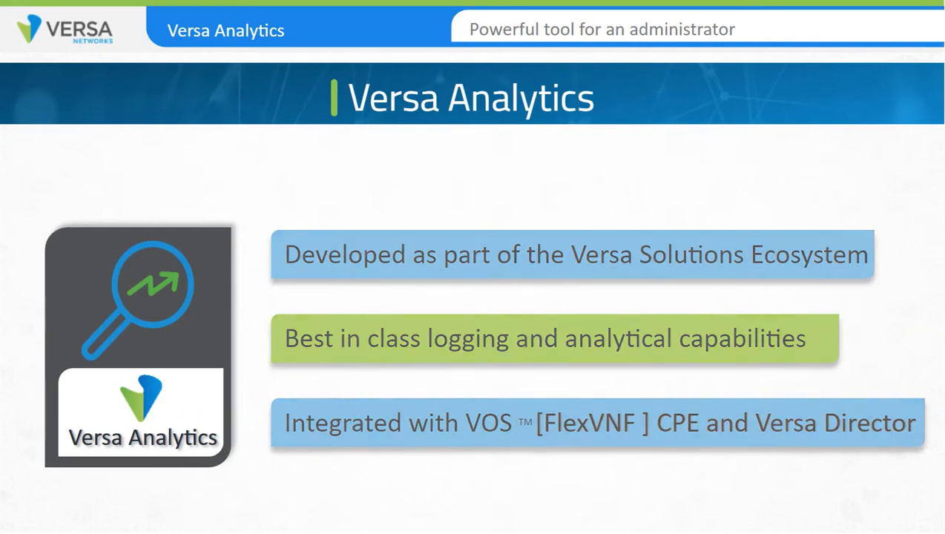
{"action": "left_click", "coordinate": [863, 503]}
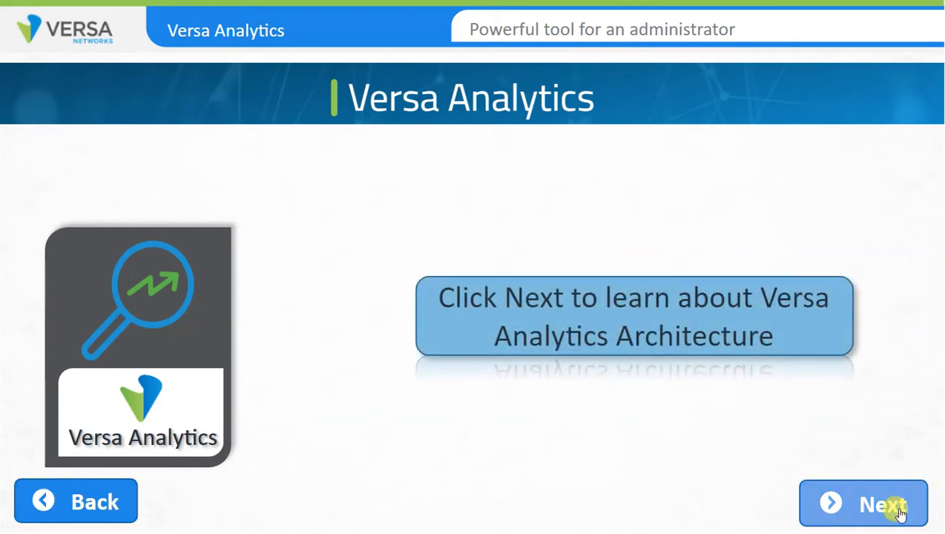
Open the Architecture slide, explore its diagram, then pass the standalone vs cluster comparison
{"action": "left_click", "coordinate": [862, 503]}
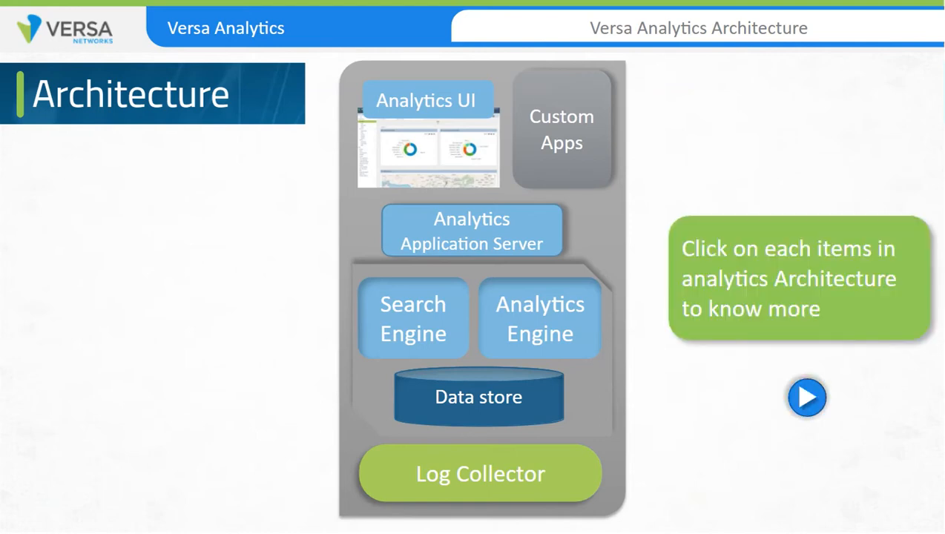
{"action": "left_click", "coordinate": [428, 101]}
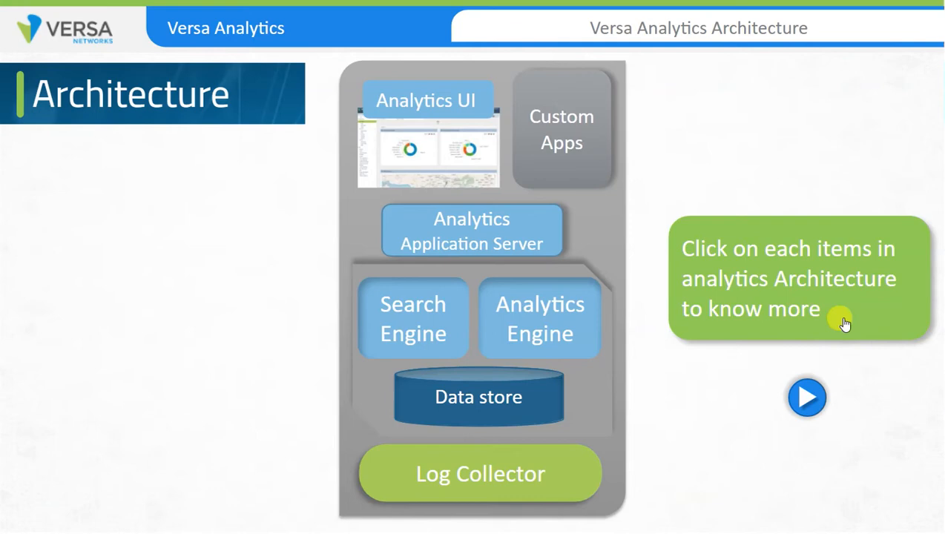
{"action": "mouse_move", "coordinate": [746, 184]}
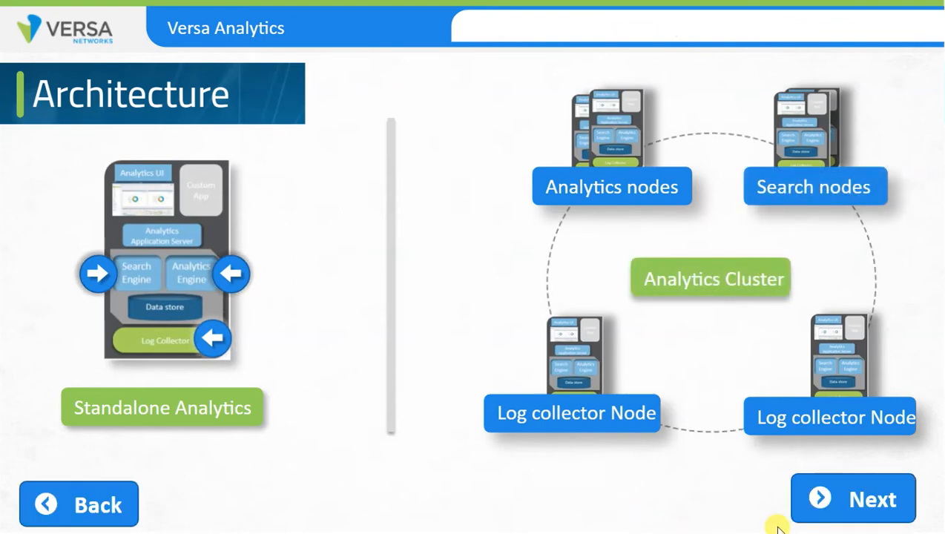
{"action": "left_click", "coordinate": [819, 499]}
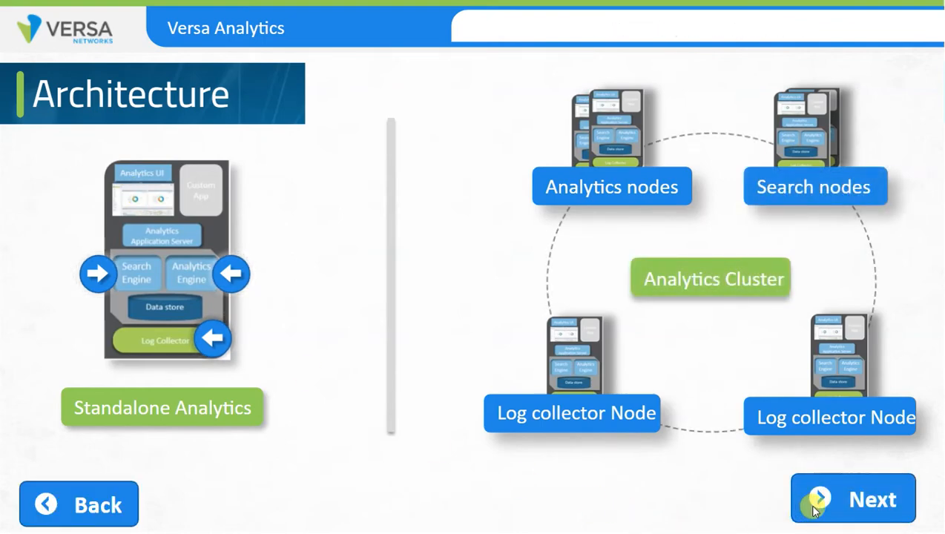
Advance through Log Collection and Export Capability to Understanding raw Log Format
{"action": "left_click", "coordinate": [853, 498]}
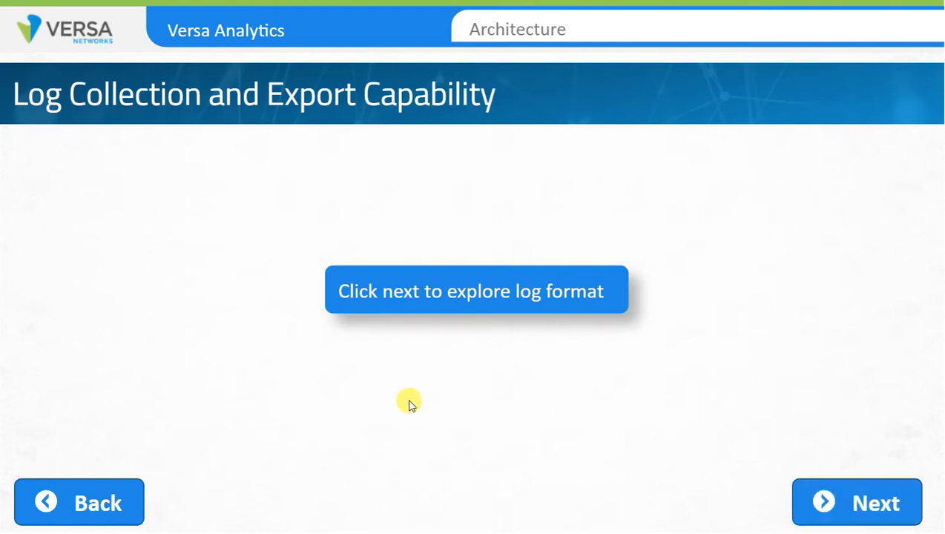
{"action": "left_click", "coordinate": [857, 502]}
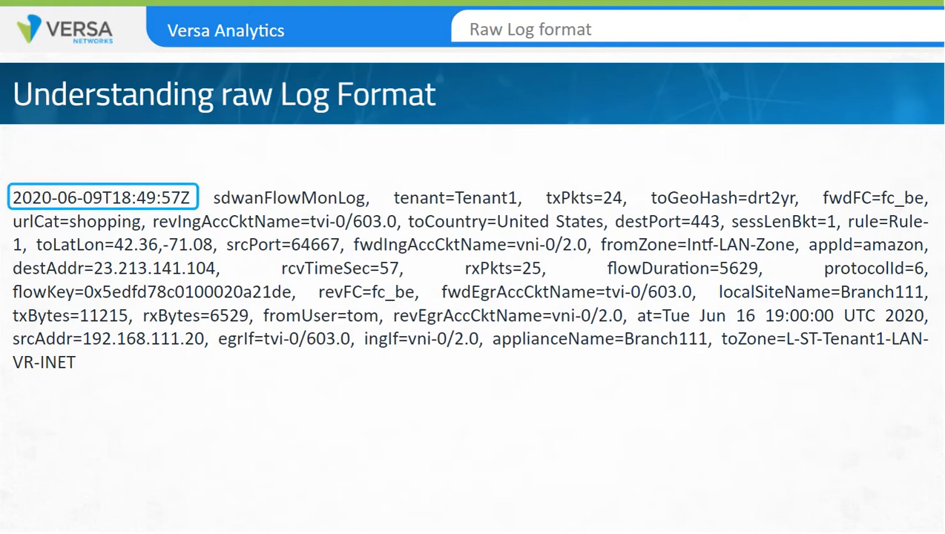
Advance the raw log format animation until sample dashboard charts overlay the flow log
{"action": "left_click", "coordinate": [454, 197]}
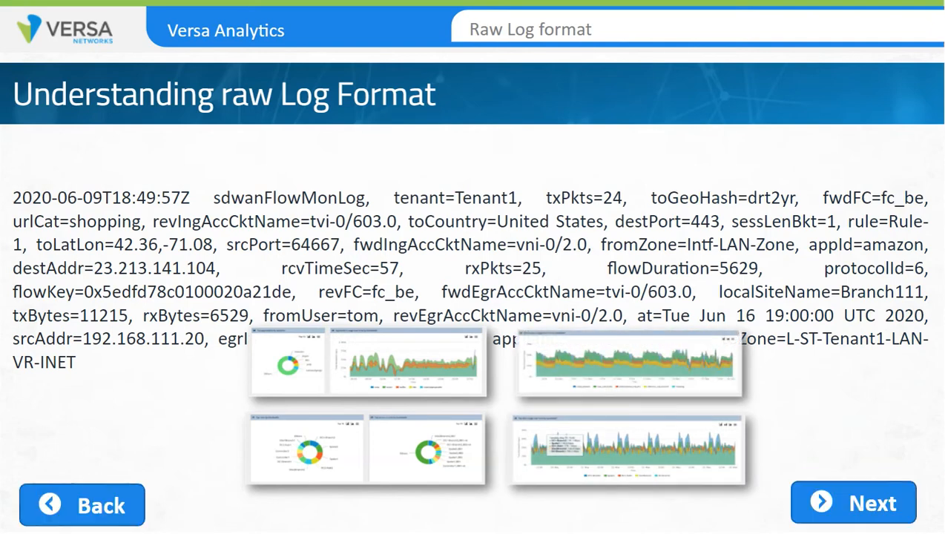
Go through the Features & Reporting capabilities list and start the UI Demo
{"action": "left_click", "coordinate": [853, 503]}
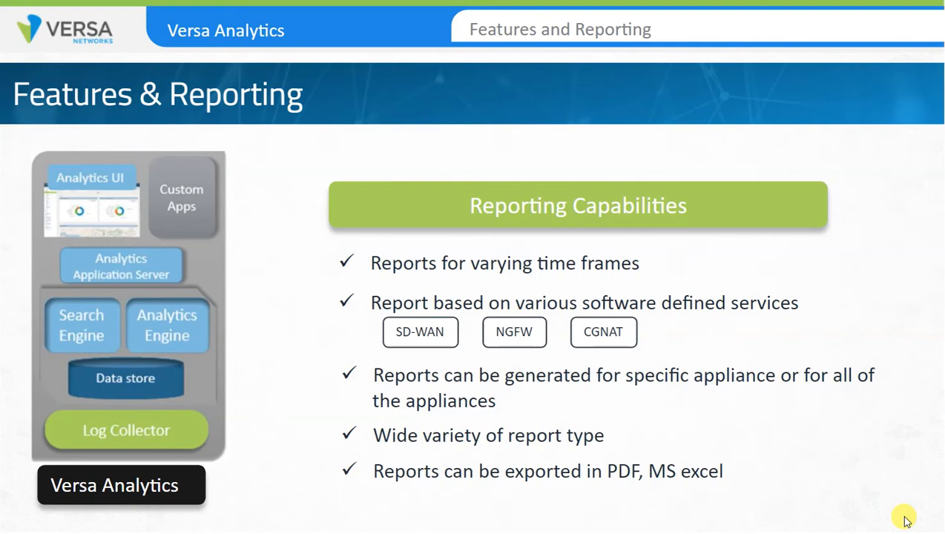
{"action": "mouse_move", "coordinate": [904, 519]}
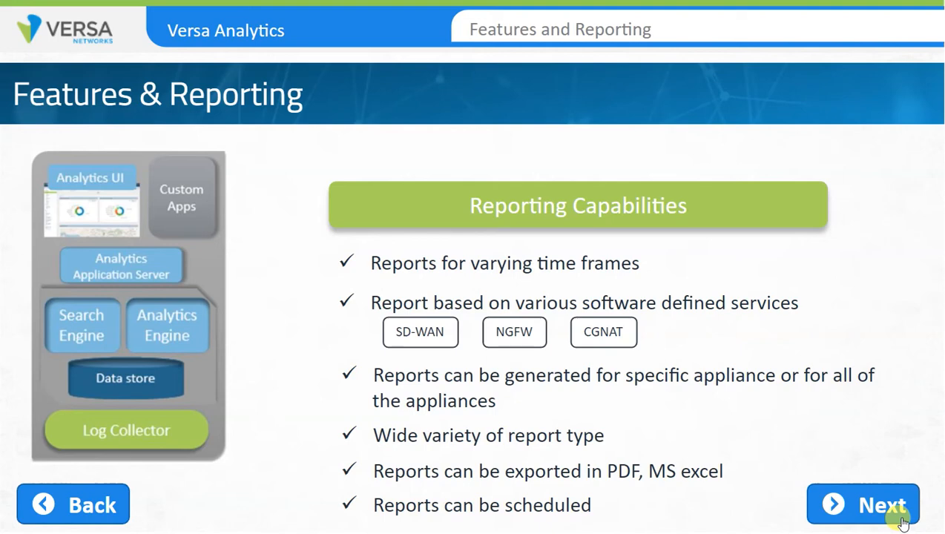
{"action": "left_click", "coordinate": [863, 504]}
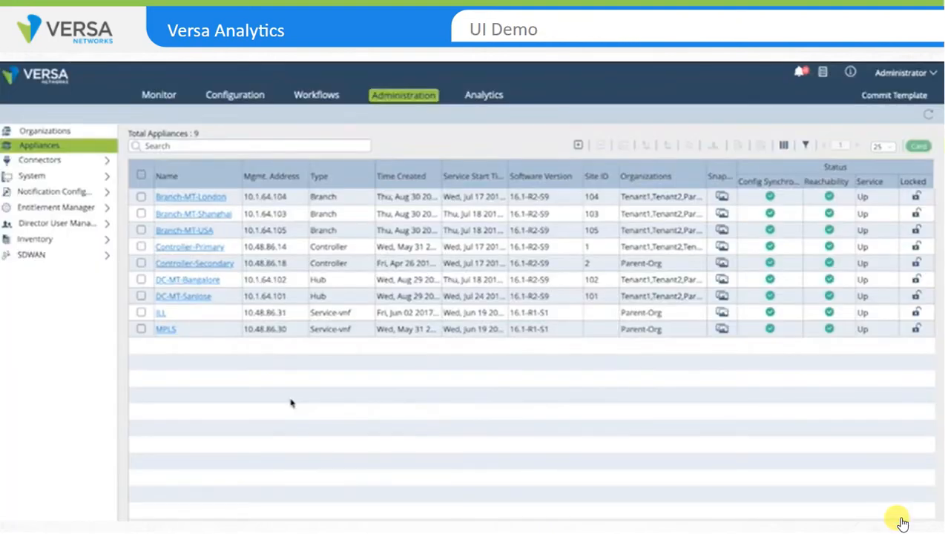
{"action": "mouse_move", "coordinate": [484, 95]}
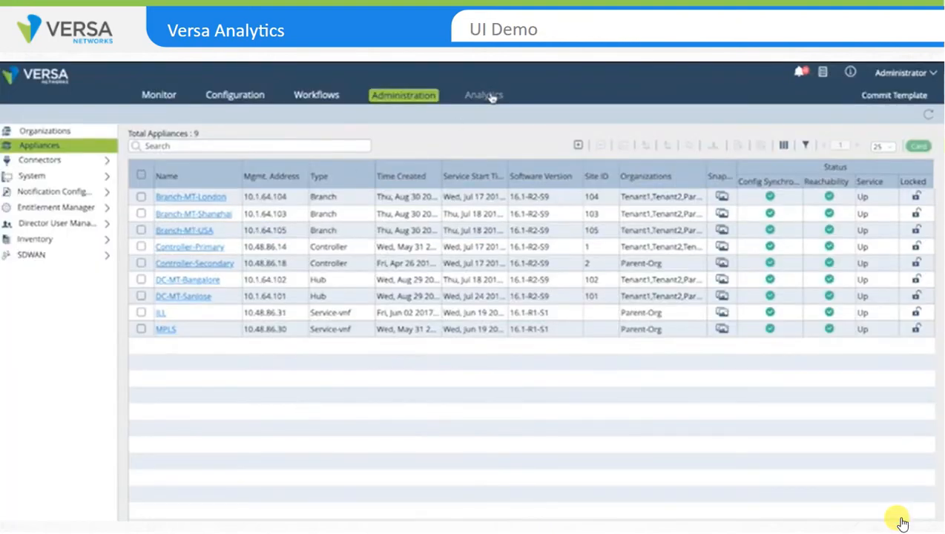
Open the Analytics tab to show the Parent-Org dashboard for the last 7 days
{"action": "left_click", "coordinate": [484, 94]}
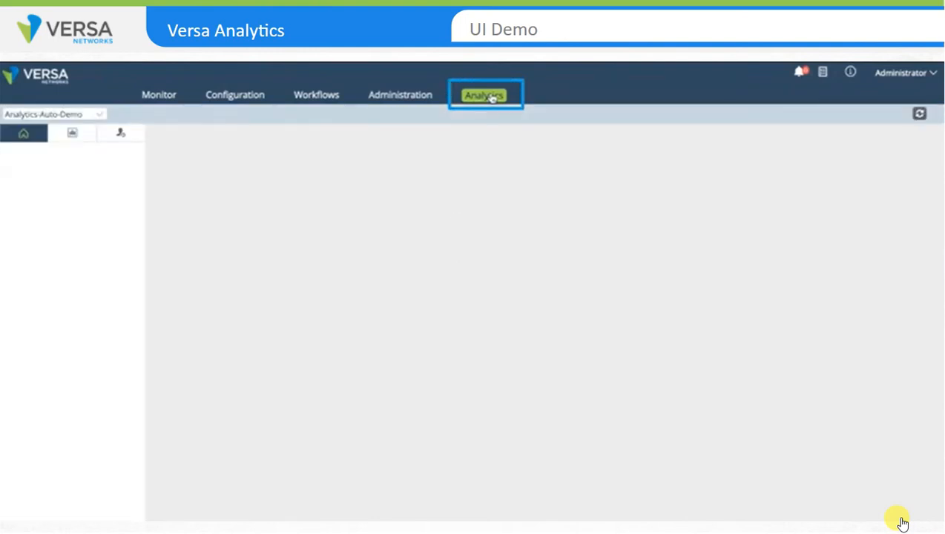
{"action": "left_click", "coordinate": [484, 95]}
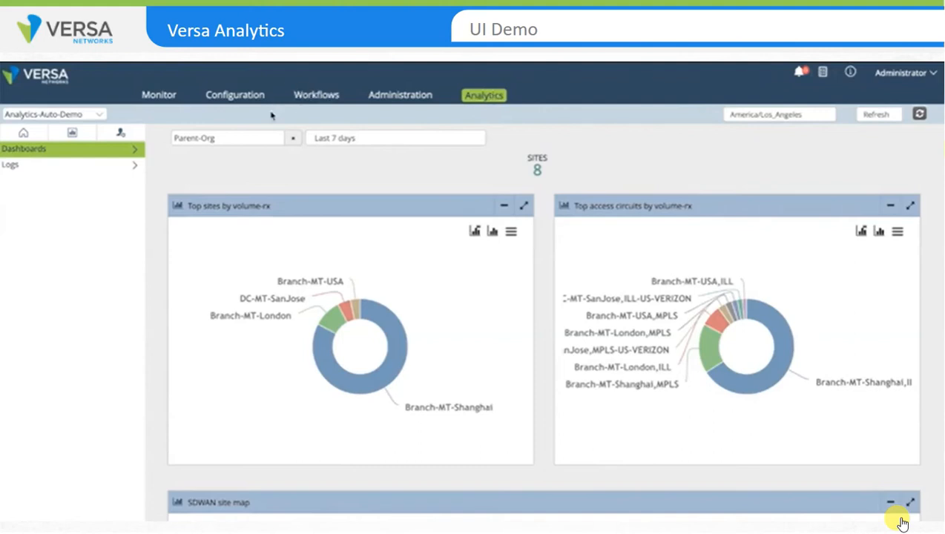
{"action": "mouse_move", "coordinate": [312, 134]}
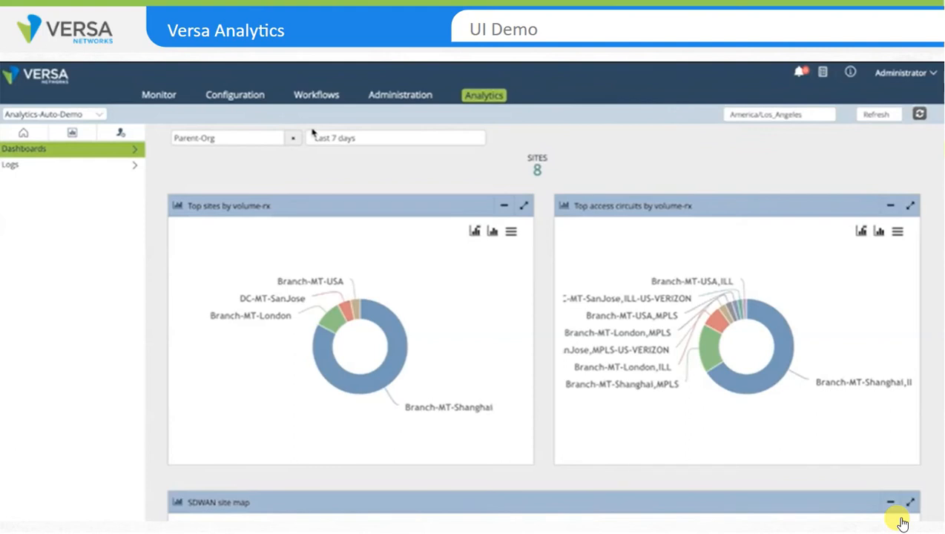
{"action": "mouse_move", "coordinate": [339, 154]}
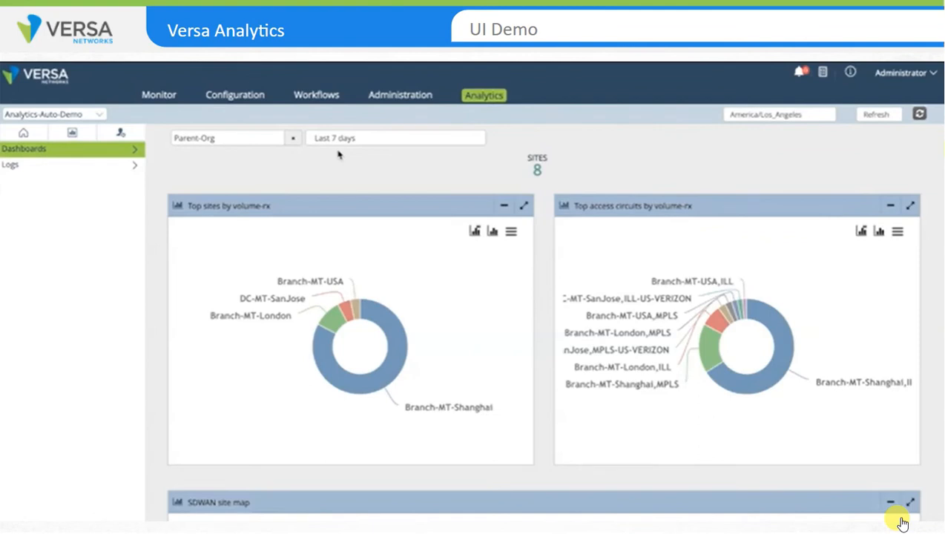
{"action": "mouse_move", "coordinate": [362, 243]}
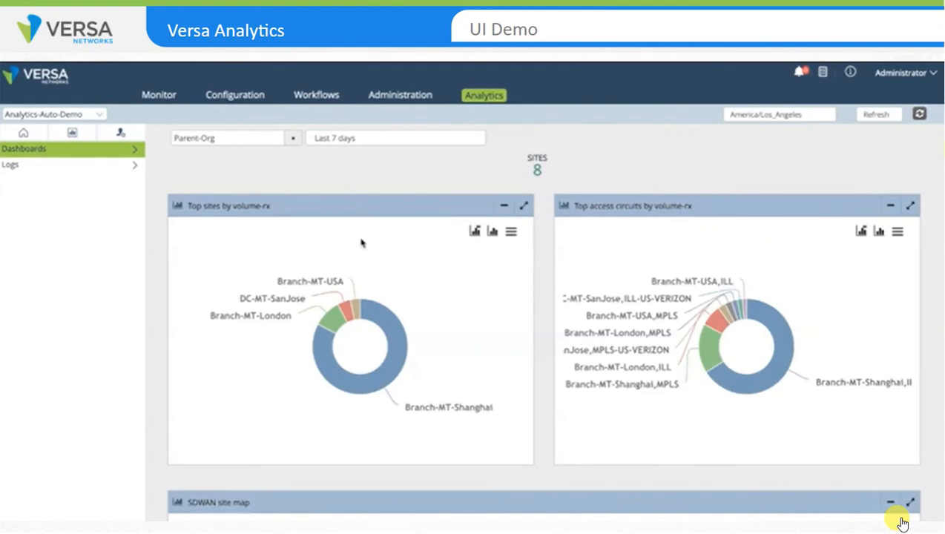
{"action": "mouse_move", "coordinate": [333, 341]}
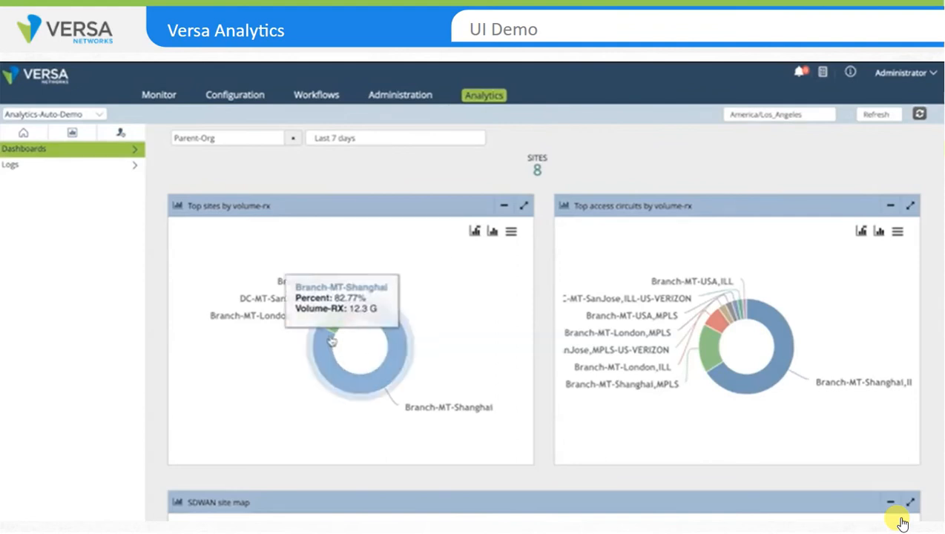
{"action": "mouse_move", "coordinate": [332, 330]}
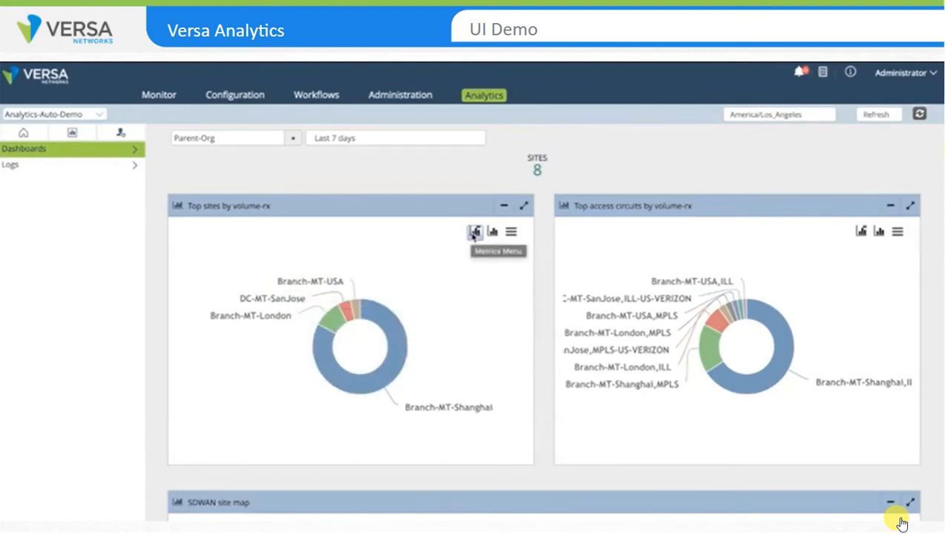
{"action": "left_click", "coordinate": [475, 231]}
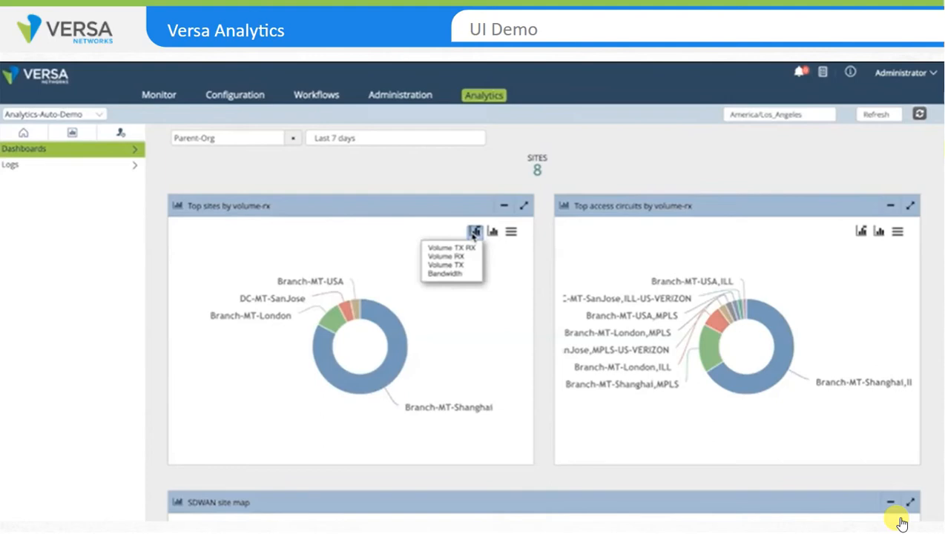
{"action": "left_click", "coordinate": [444, 273]}
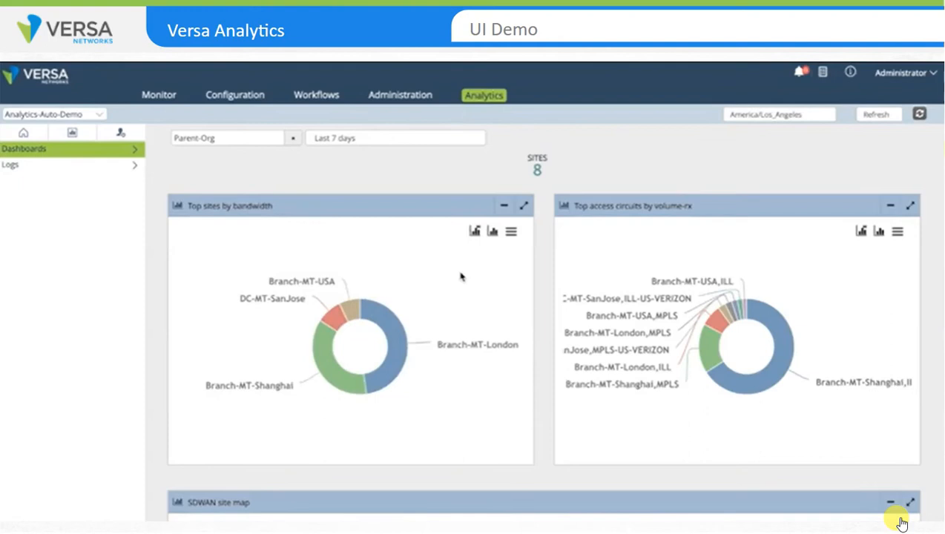
{"action": "mouse_move", "coordinate": [426, 315]}
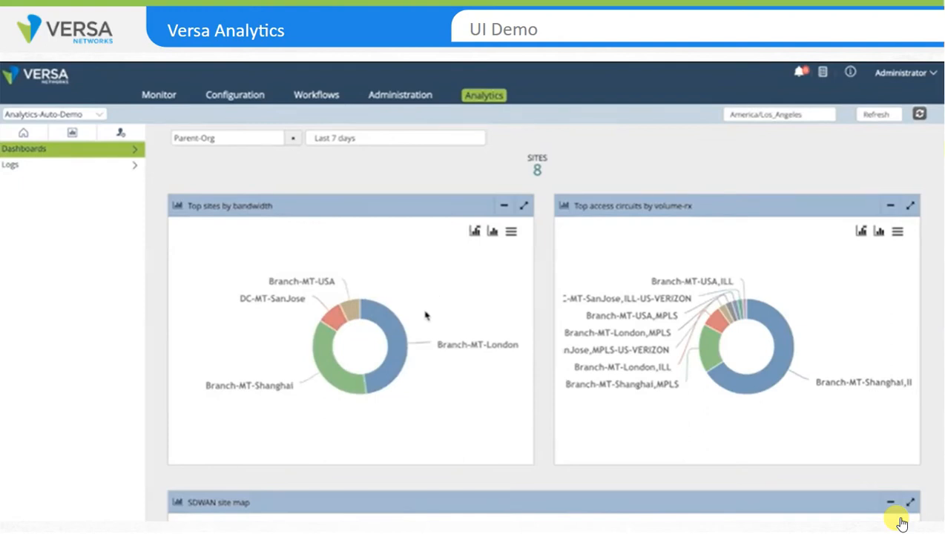
{"action": "mouse_move", "coordinate": [399, 332]}
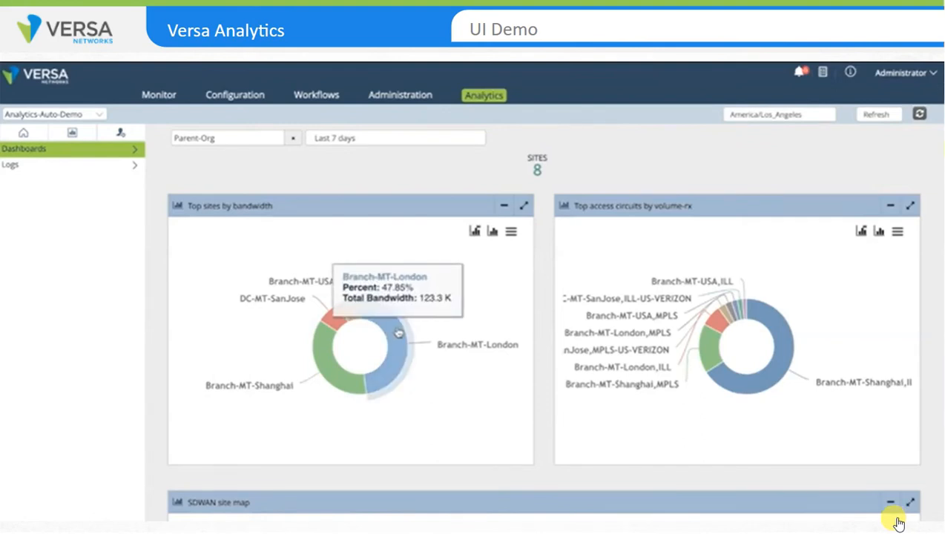
{"action": "mouse_move", "coordinate": [628, 423]}
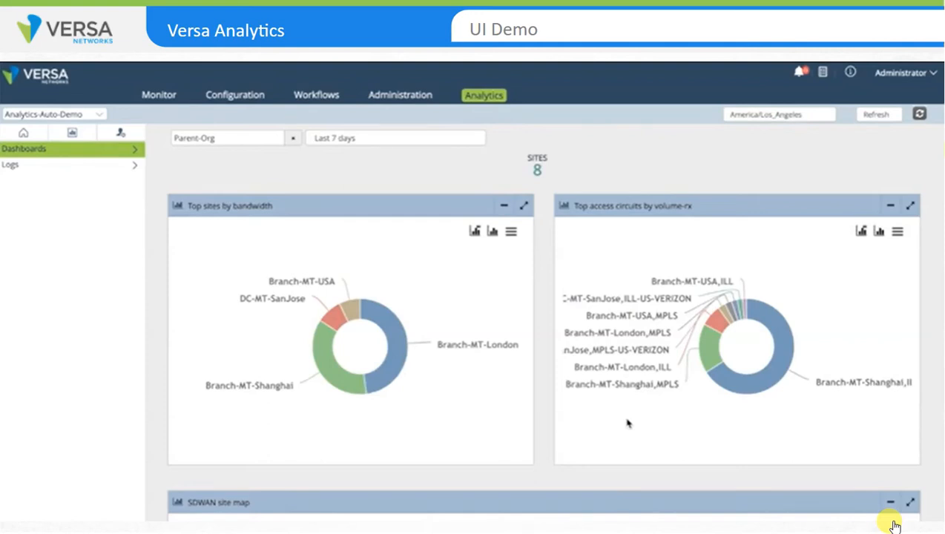
{"action": "mouse_move", "coordinate": [428, 382]}
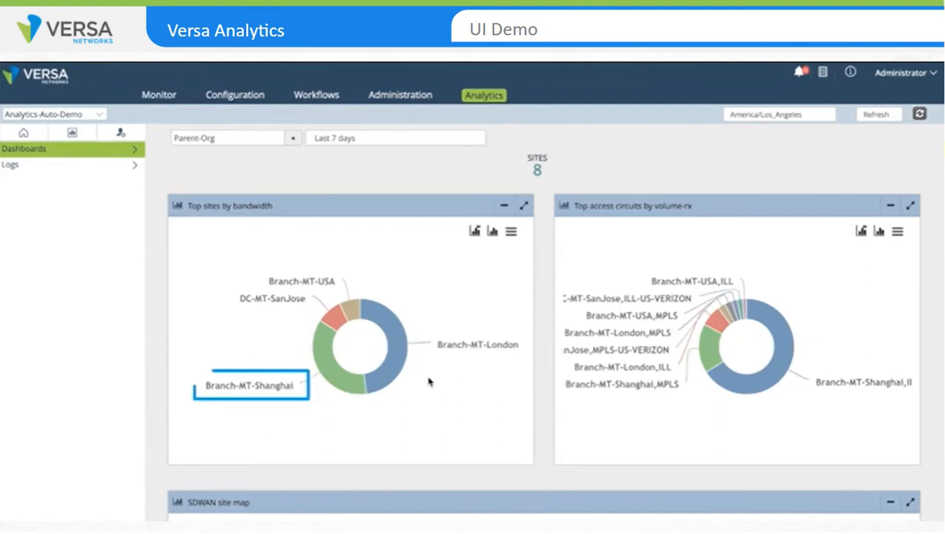
{"action": "mouse_move", "coordinate": [339, 378]}
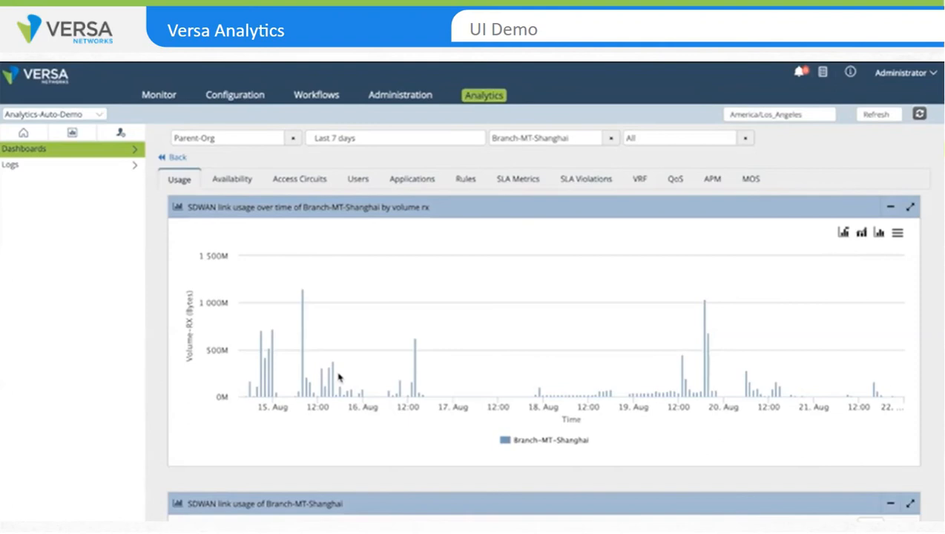
Select Branch-MT-Shanghai in the Top sites by bandwidth chart to open its Usage tab
{"action": "left_click", "coordinate": [844, 233]}
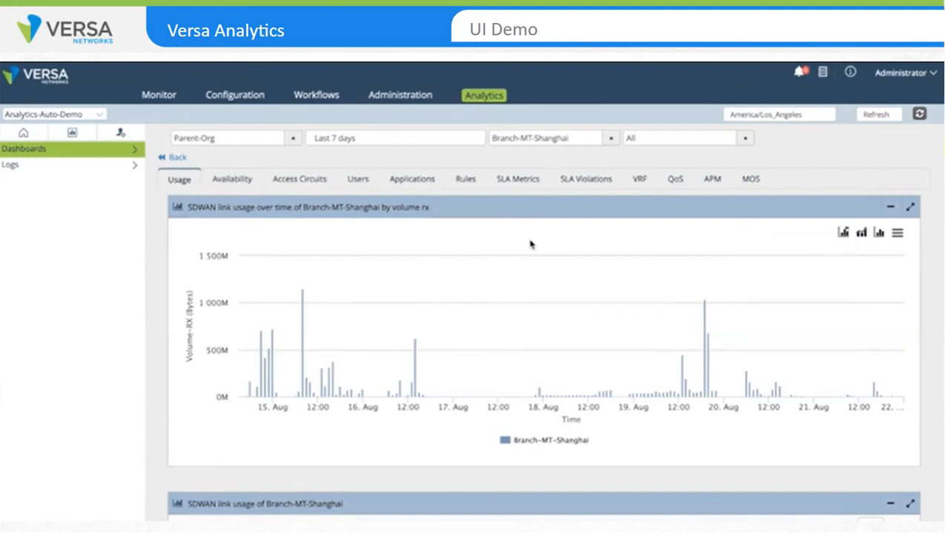
{"action": "mouse_move", "coordinate": [527, 245]}
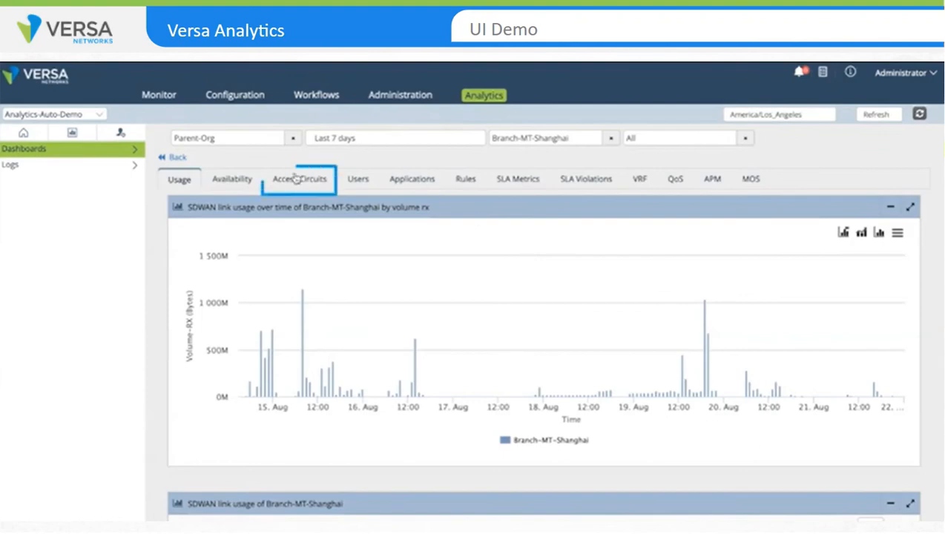
Show Branch-MT-Shanghai's Access Circuits with the SD-WAN chart plotting Total bandwidth
{"action": "left_click", "coordinate": [299, 179]}
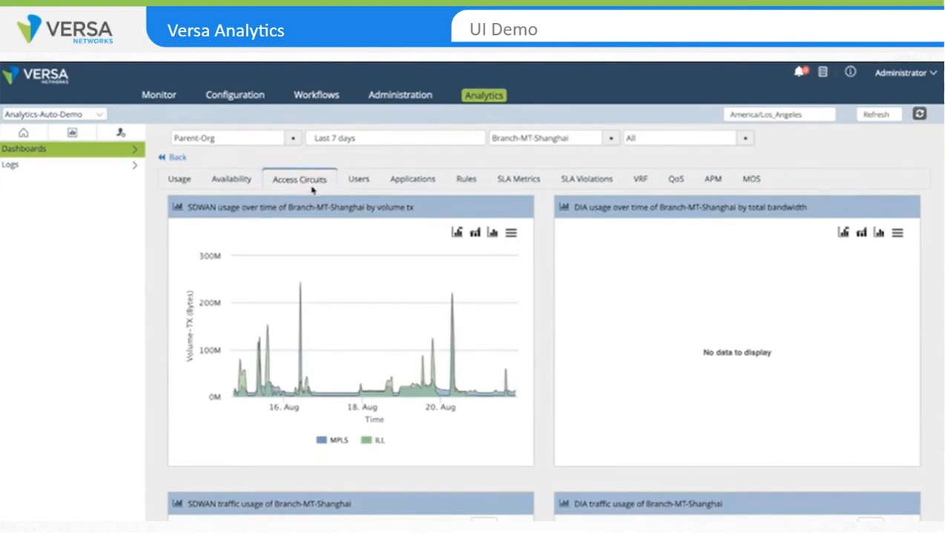
{"action": "mouse_move", "coordinate": [300, 285]}
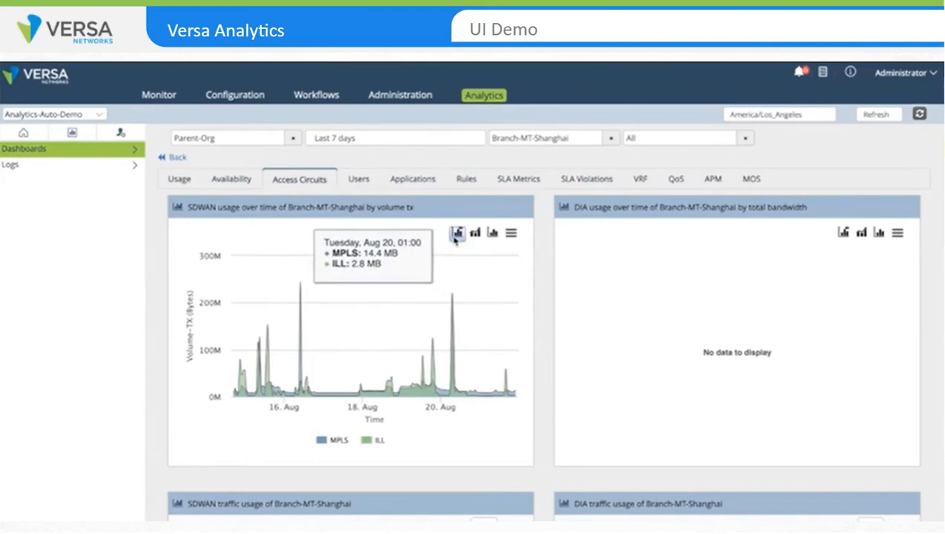
{"action": "left_click", "coordinate": [457, 233]}
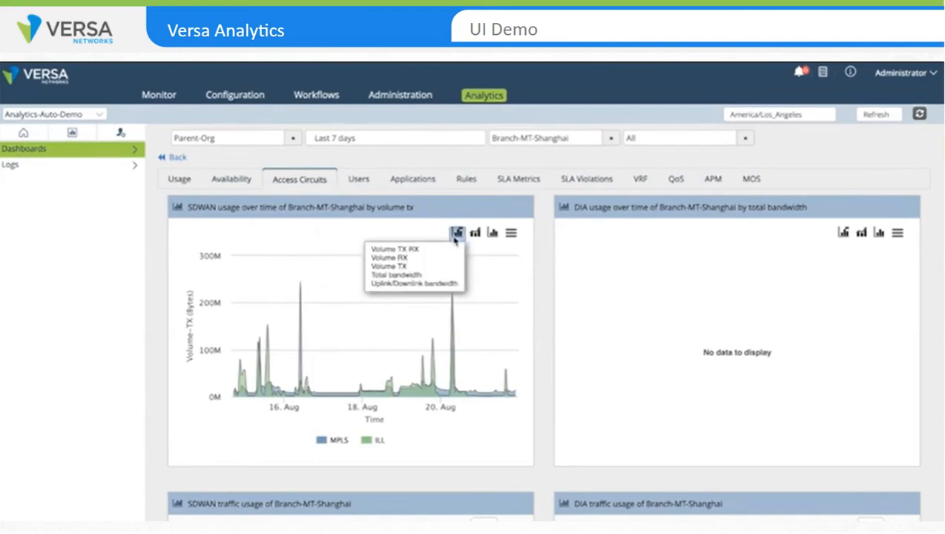
{"action": "mouse_move", "coordinate": [436, 250]}
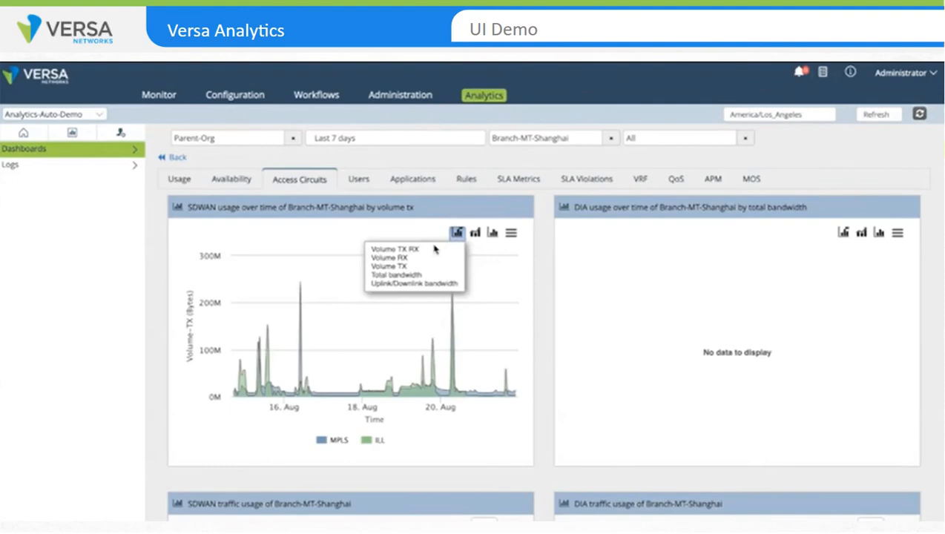
{"action": "left_click", "coordinate": [397, 274]}
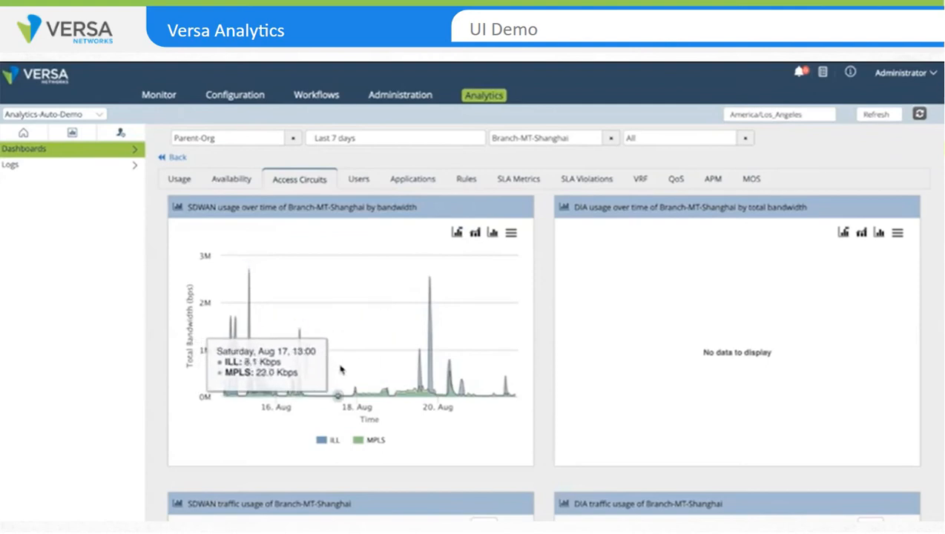
{"action": "mouse_move", "coordinate": [366, 403]}
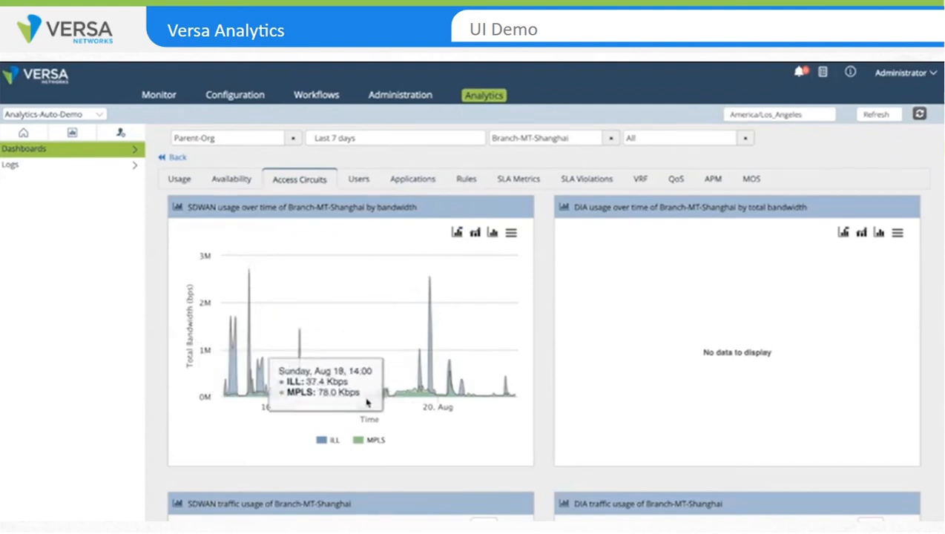
{"action": "mouse_move", "coordinate": [404, 442]}
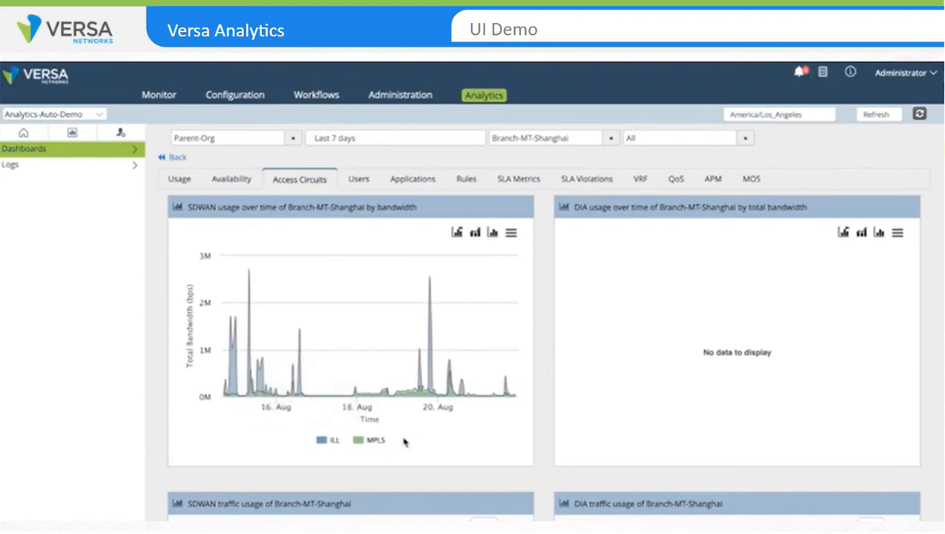
{"action": "mouse_move", "coordinate": [408, 436]}
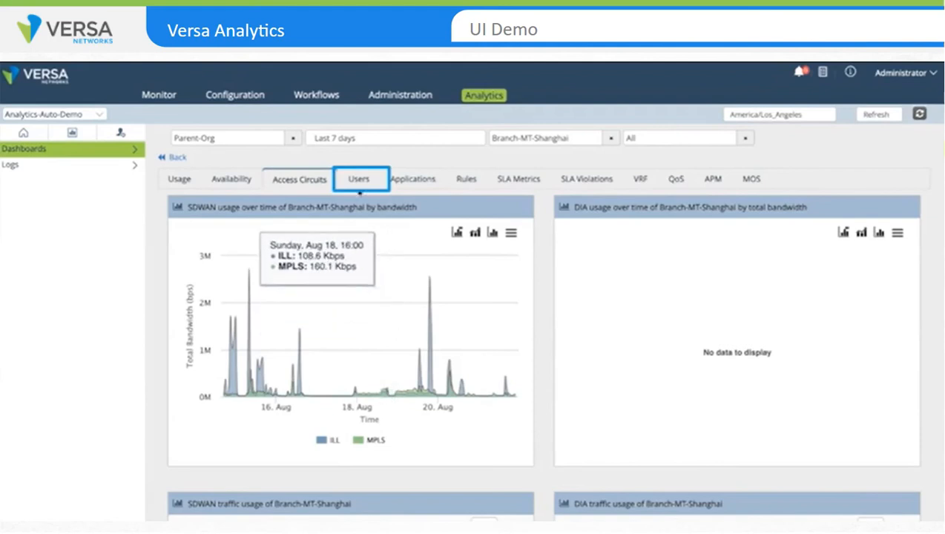
Open the Users tab for Branch-MT-Shanghai's top users by bandwidth
{"action": "left_click", "coordinate": [359, 179]}
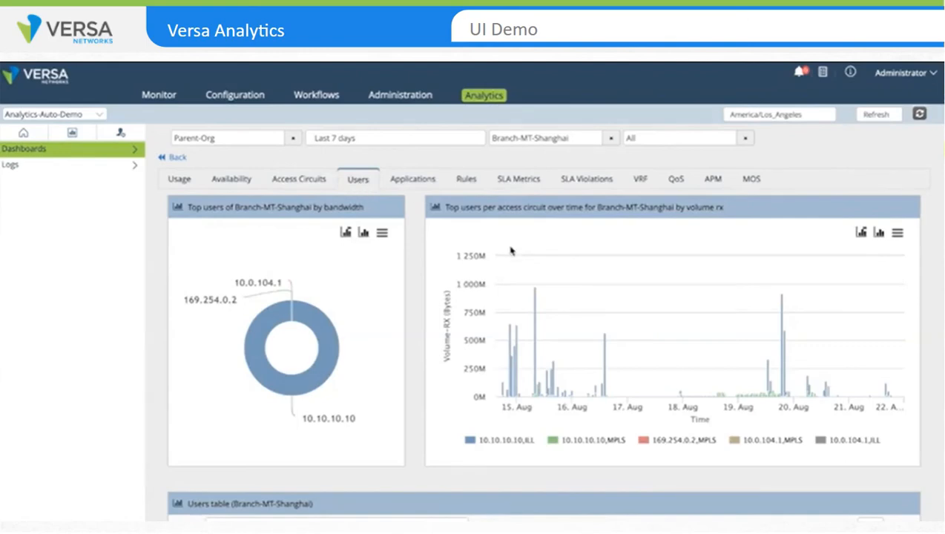
{"action": "mouse_move", "coordinate": [571, 275]}
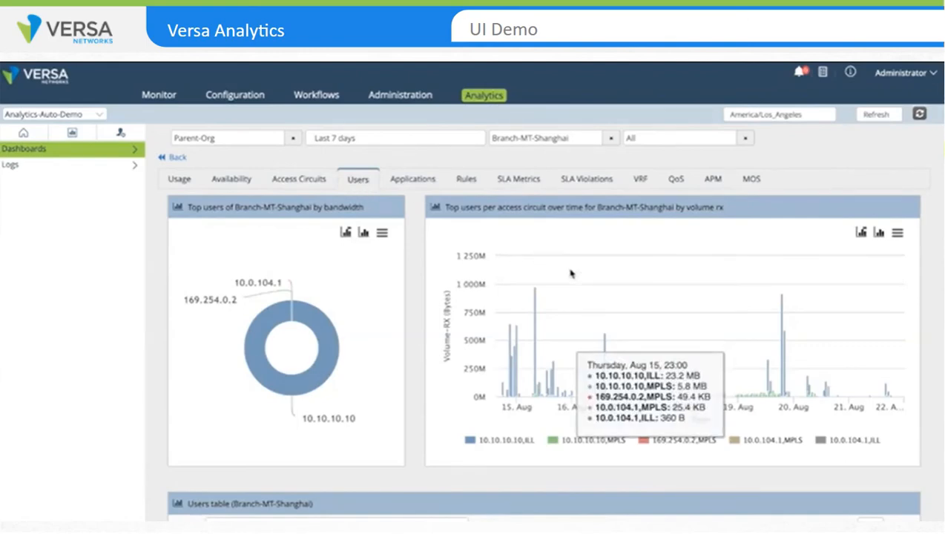
{"action": "mouse_move", "coordinate": [403, 273]}
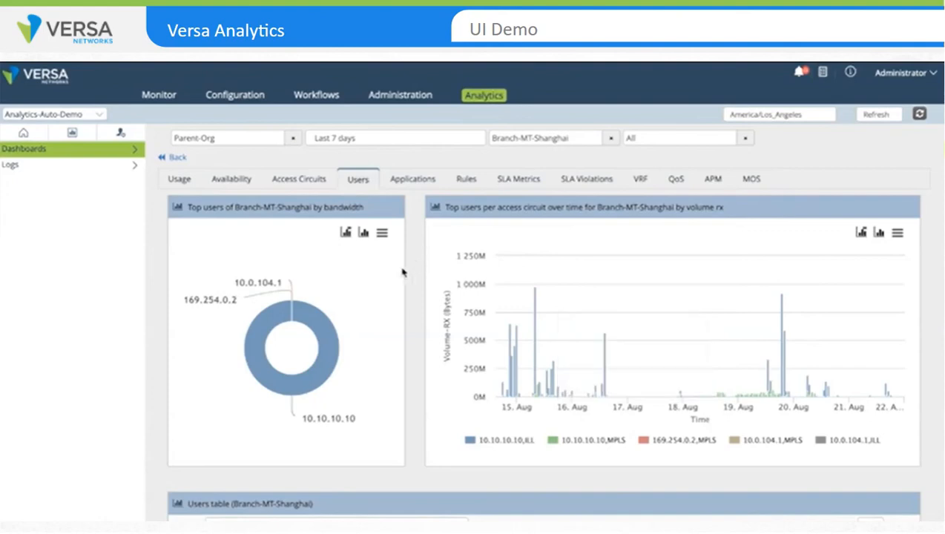
{"action": "mouse_move", "coordinate": [379, 303]}
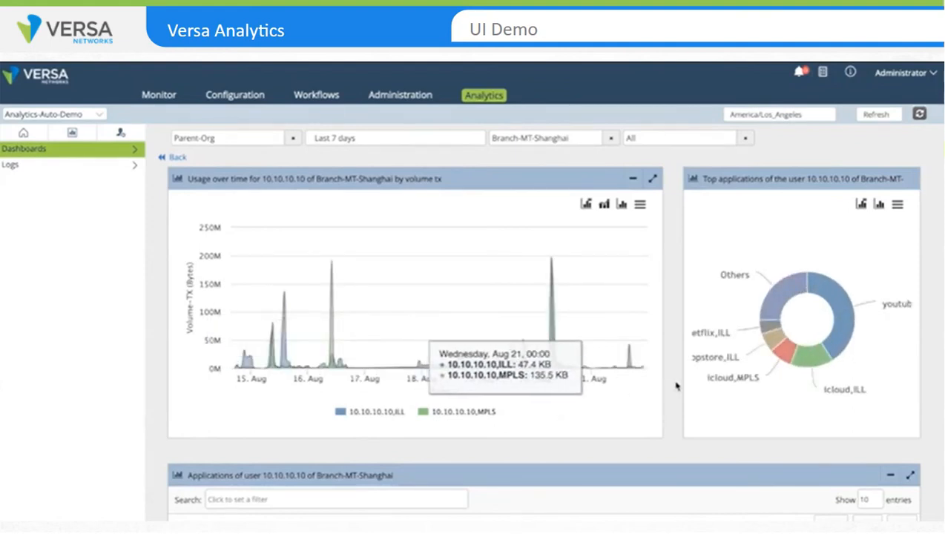
{"action": "mouse_move", "coordinate": [688, 387]}
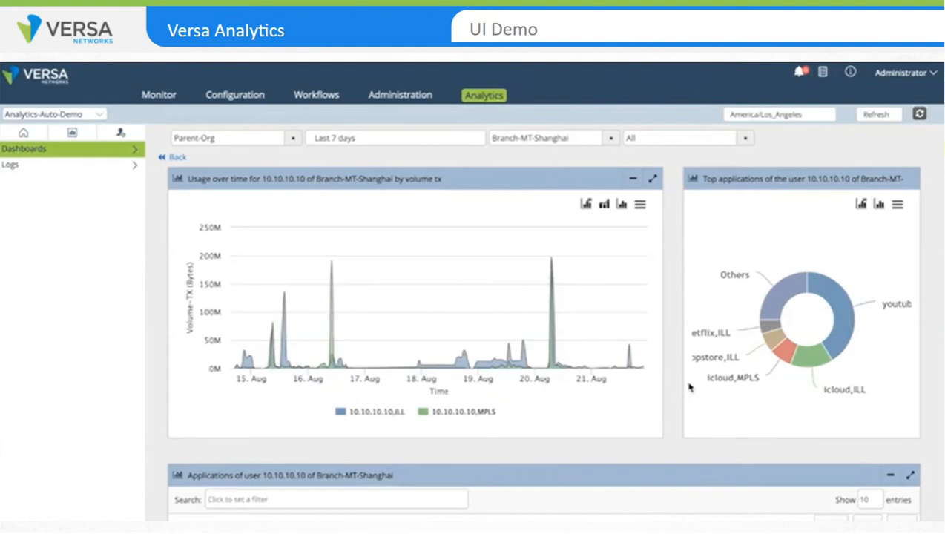
{"action": "mouse_move", "coordinate": [285, 319]}
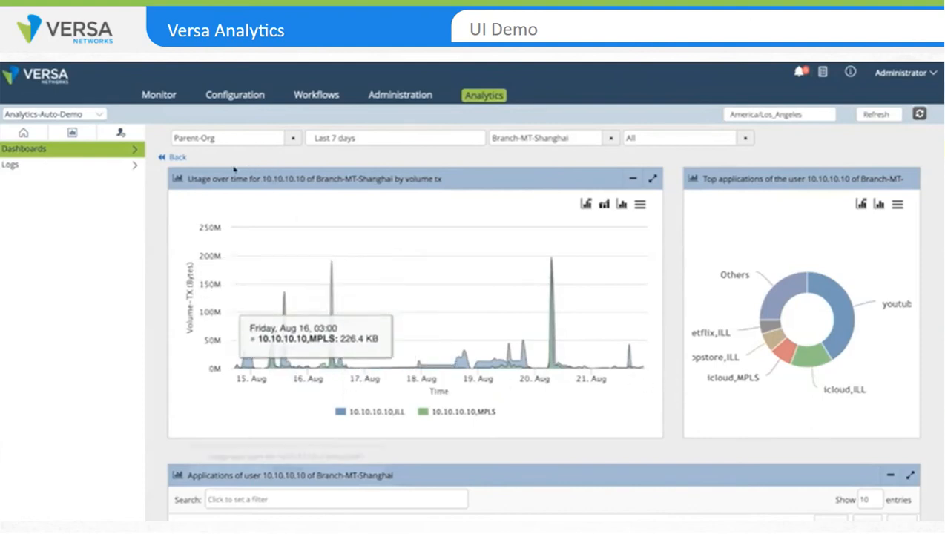
Return to Branch-MT-Shanghai's Users tab after viewing user 10.10.10.10's details
{"action": "left_click", "coordinate": [358, 179]}
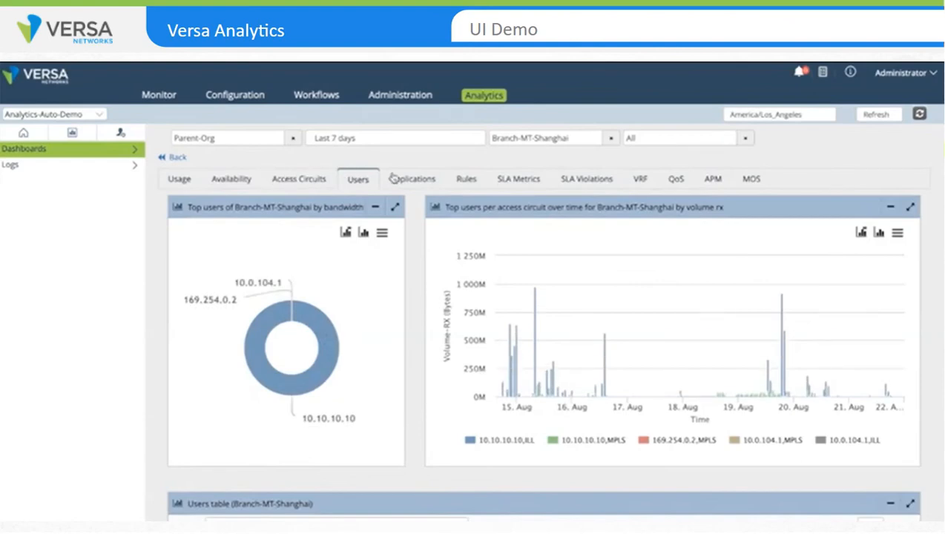
Show Branch-MT-Shanghai's top application usage, then move on to its Rules page
{"action": "left_click", "coordinate": [411, 179]}
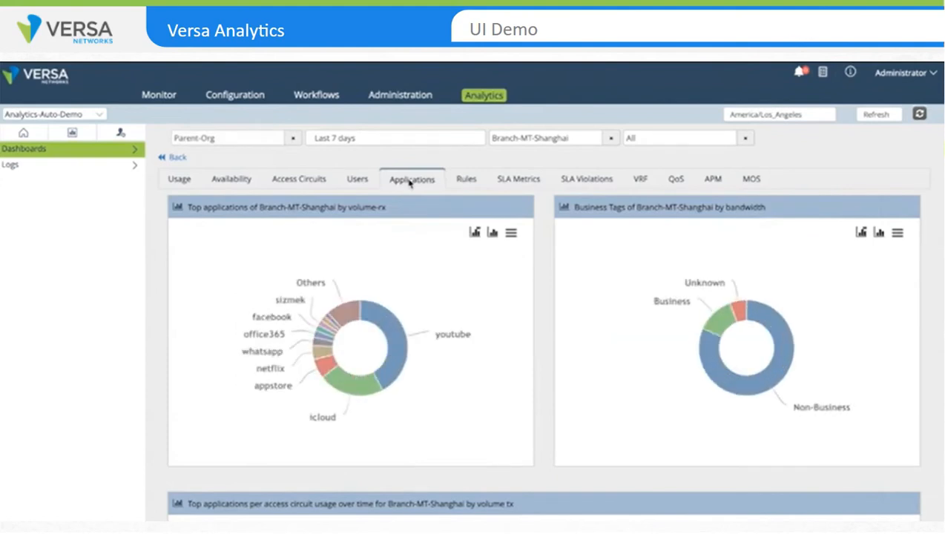
{"action": "mouse_move", "coordinate": [487, 221]}
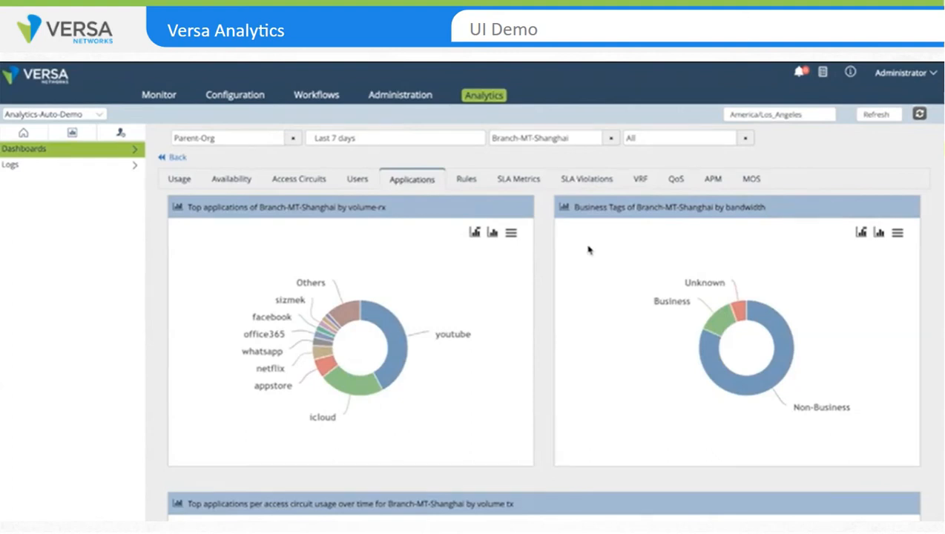
{"action": "mouse_move", "coordinate": [643, 289]}
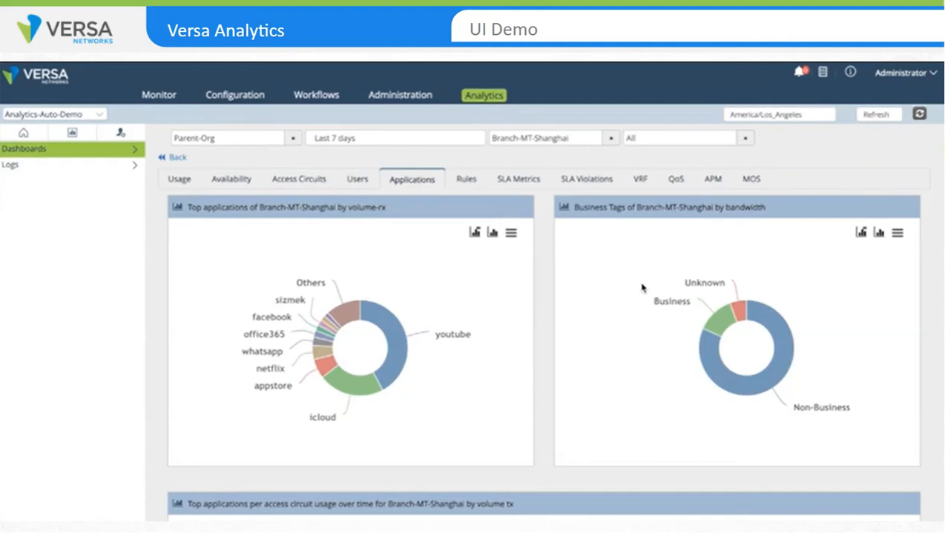
{"action": "mouse_move", "coordinate": [517, 310]}
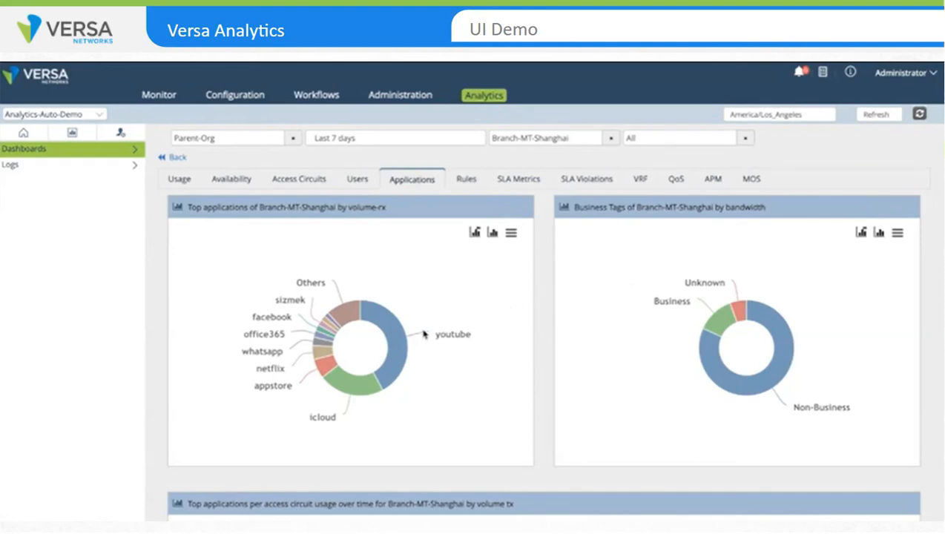
{"action": "mouse_move", "coordinate": [400, 350]}
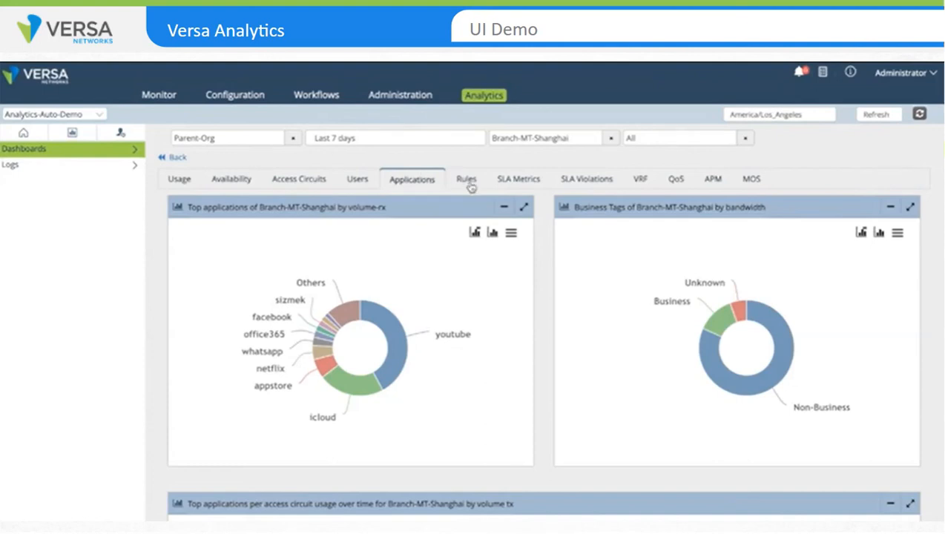
{"action": "left_click", "coordinate": [466, 179]}
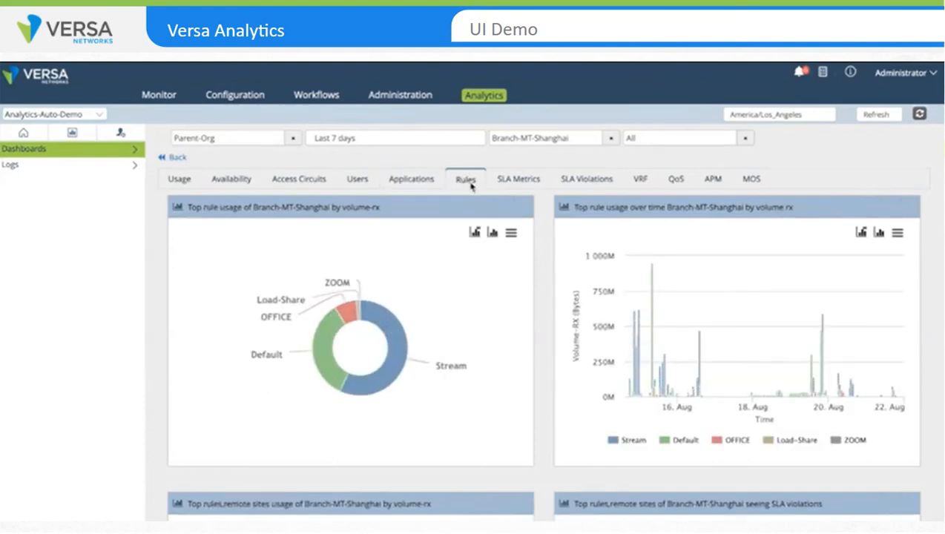
{"action": "mouse_move", "coordinate": [861, 232]}
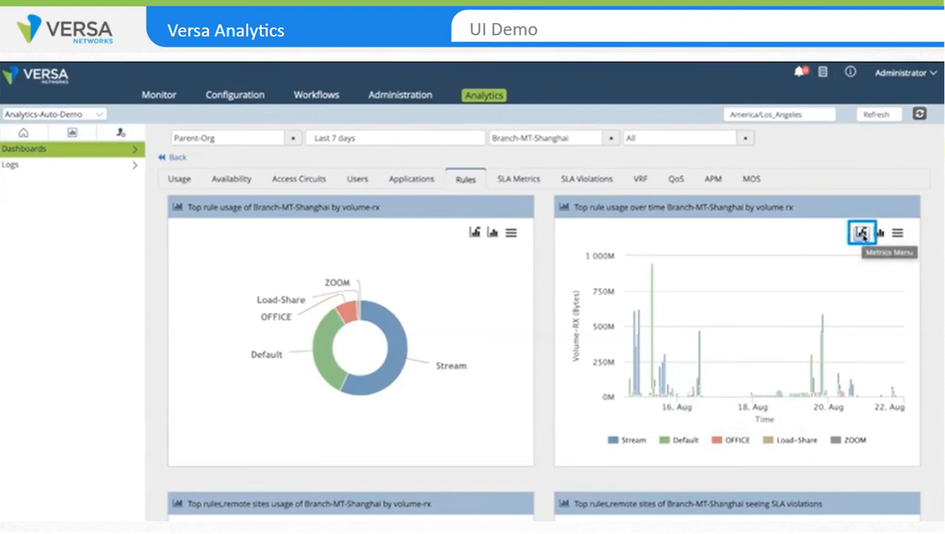
{"action": "mouse_move", "coordinate": [493, 233]}
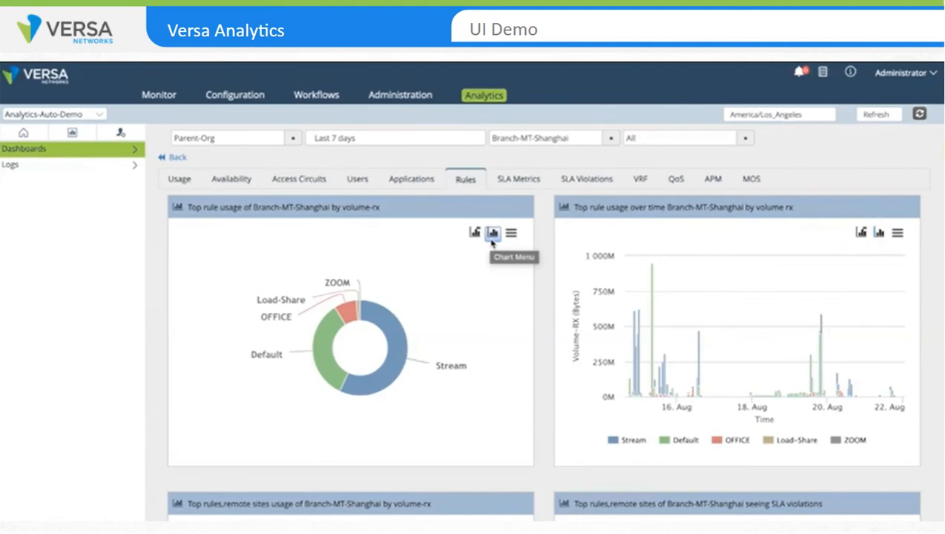
{"action": "mouse_move", "coordinate": [493, 224]}
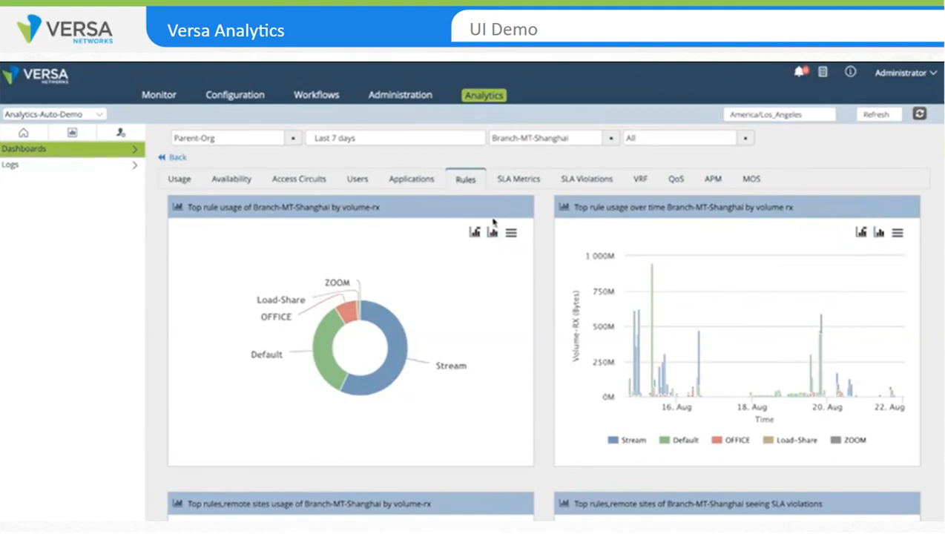
Switch from Branch-MT-Shanghai's rule usage charts to its SLA Metrics page
{"action": "left_click", "coordinate": [518, 179]}
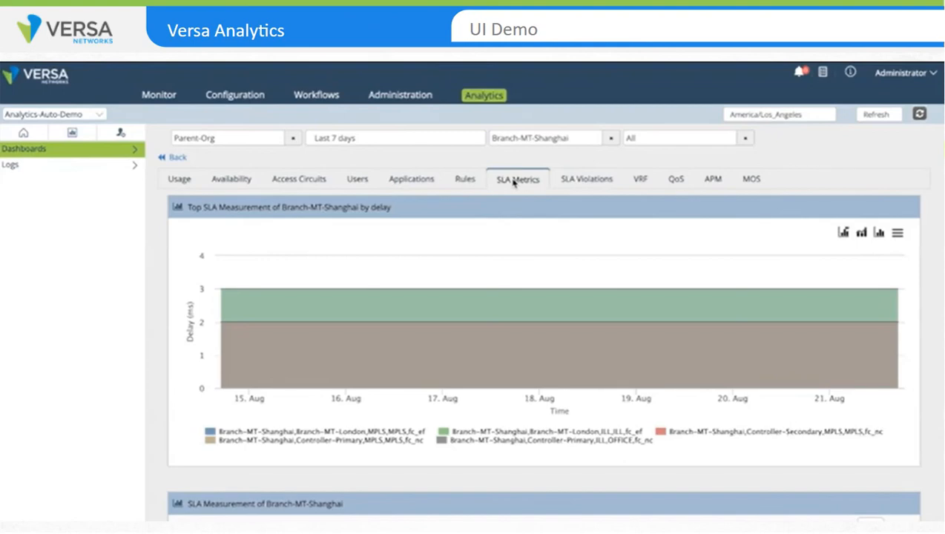
Scroll past the SLA delay chart down to the per-circuit SLA Measurement table
{"action": "scroll", "scroll_direction": "down", "scroll_amount": 3}
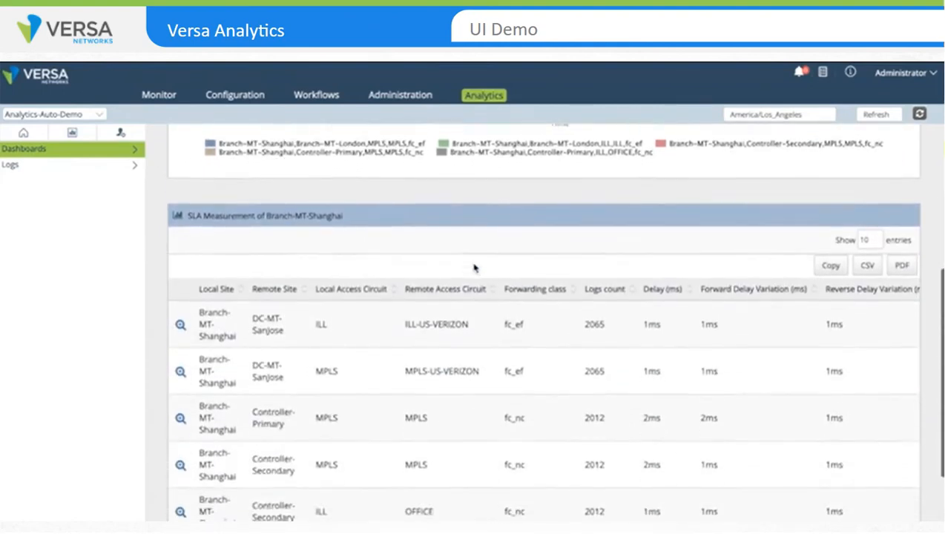
{"action": "scroll", "scroll_direction": "down", "scroll_amount": 3}
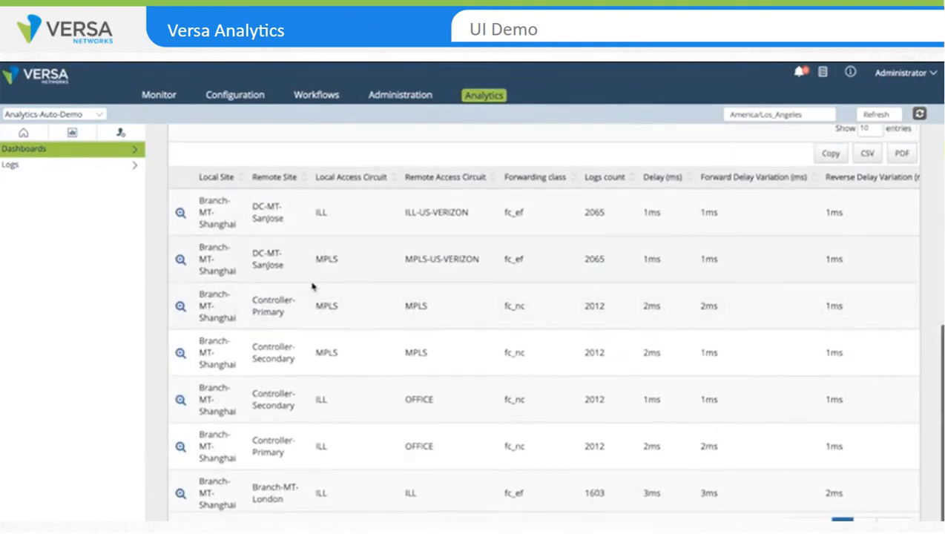
{"action": "scroll", "scroll_direction": "down", "scroll_amount": 3}
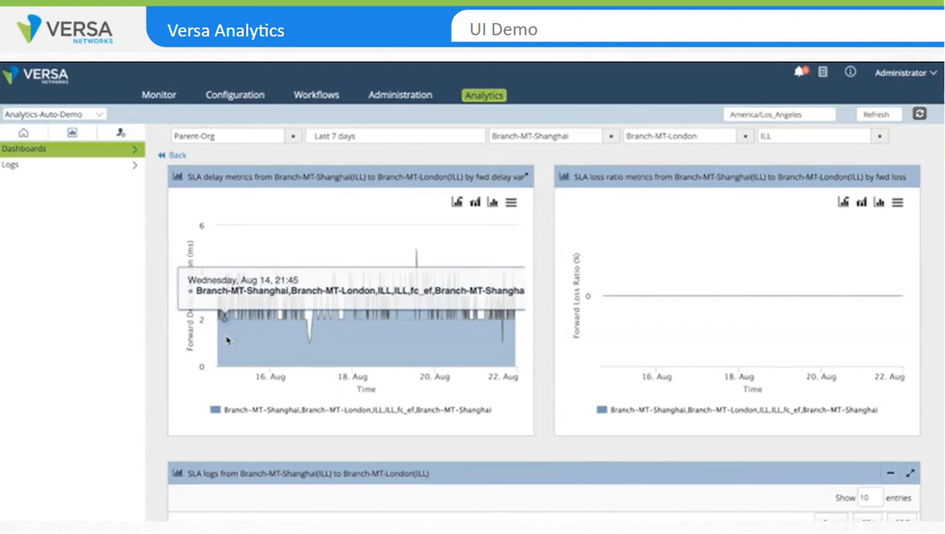
{"action": "mouse_move", "coordinate": [275, 309]}
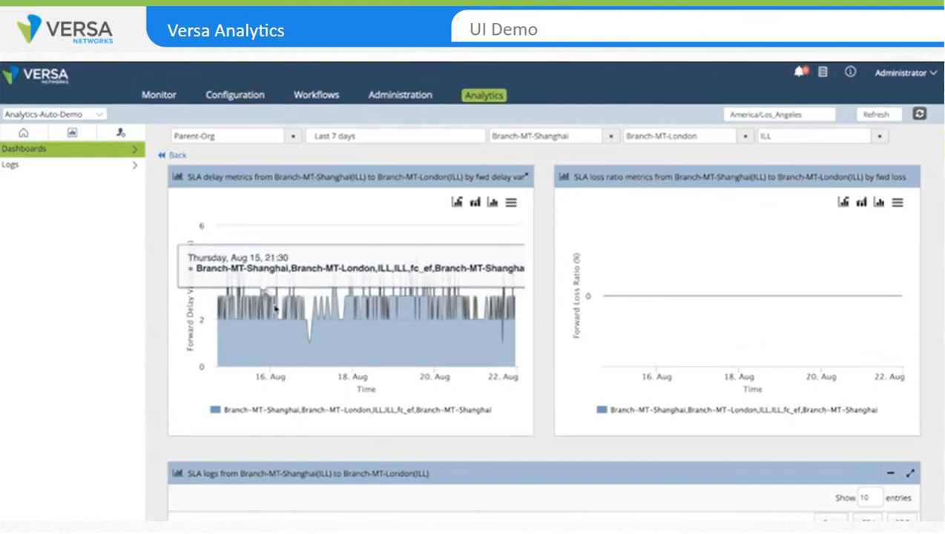
View the delay metric options for the Shanghai–London ILL chart, then go back to the dashboard
{"action": "left_click", "coordinate": [457, 202]}
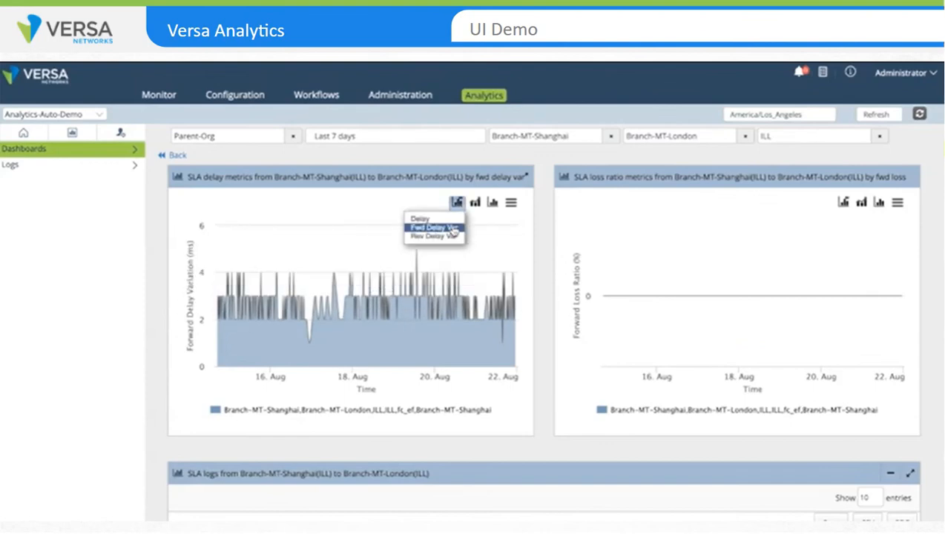
{"action": "mouse_move", "coordinate": [434, 236]}
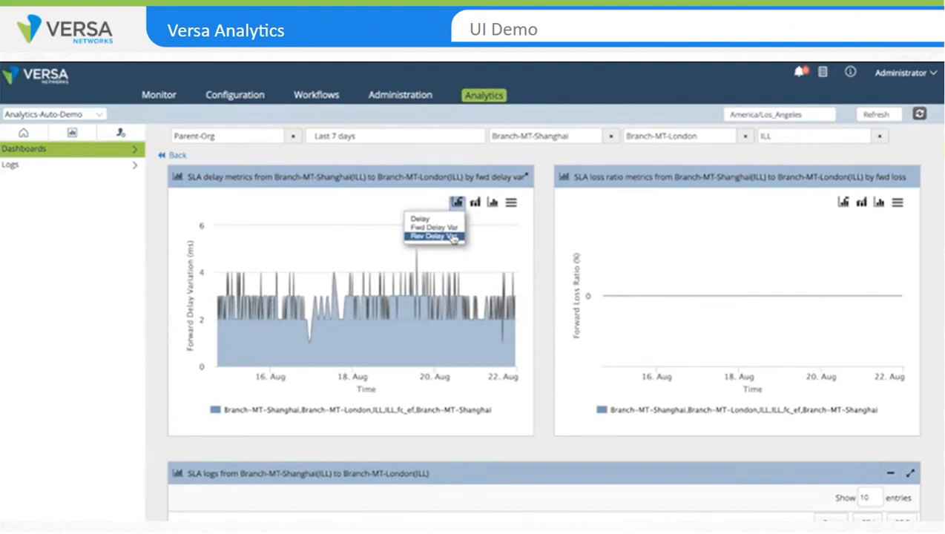
{"action": "mouse_move", "coordinate": [455, 239]}
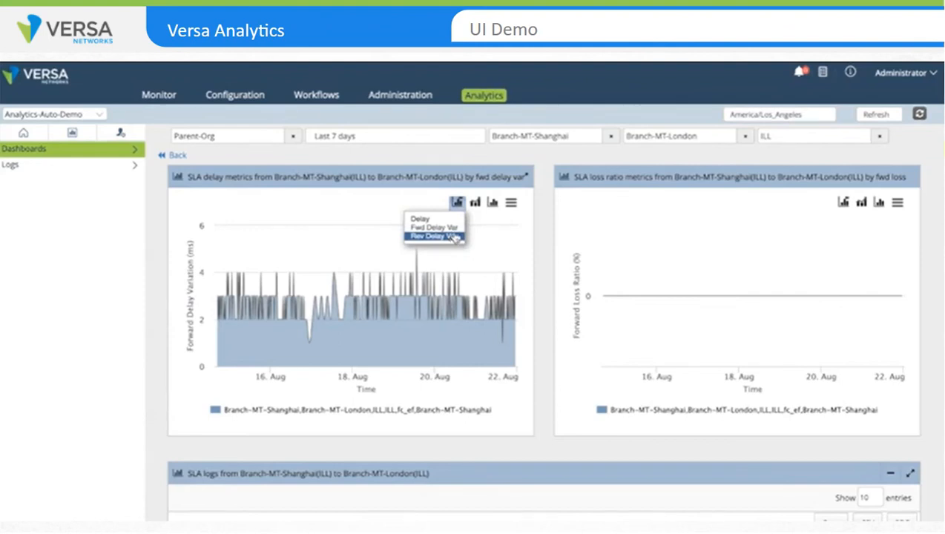
{"action": "mouse_move", "coordinate": [822, 296]}
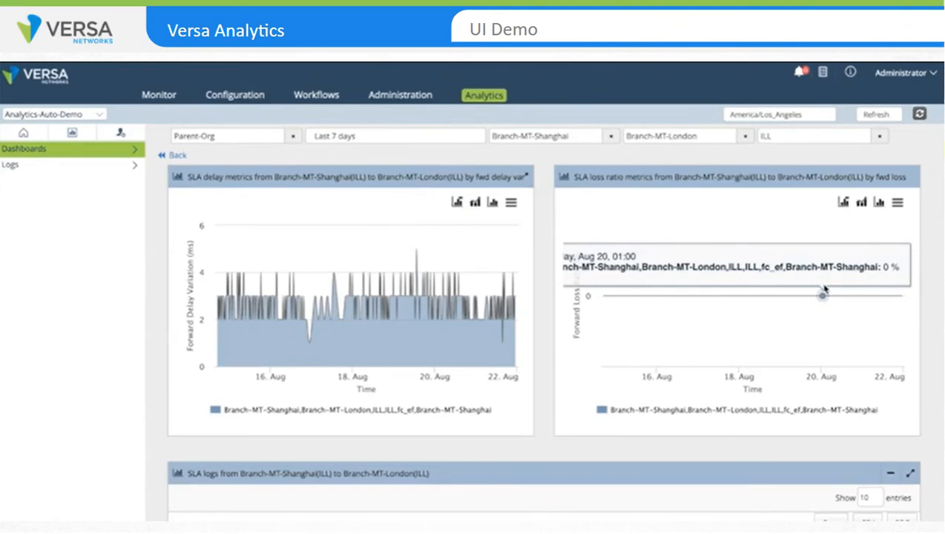
{"action": "left_click", "coordinate": [843, 201]}
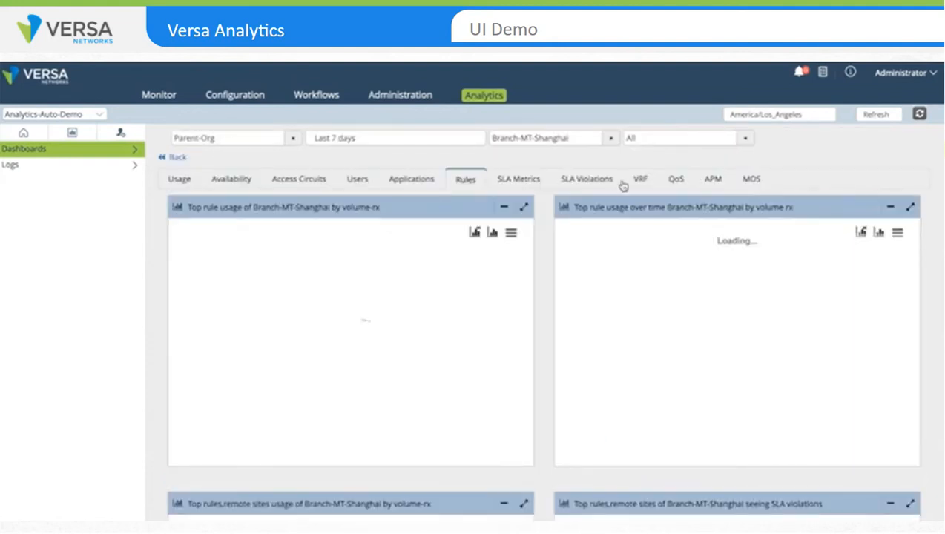
Open the SLA Violations tab listing remote sites with path flaps and violations
{"action": "left_click", "coordinate": [586, 179]}
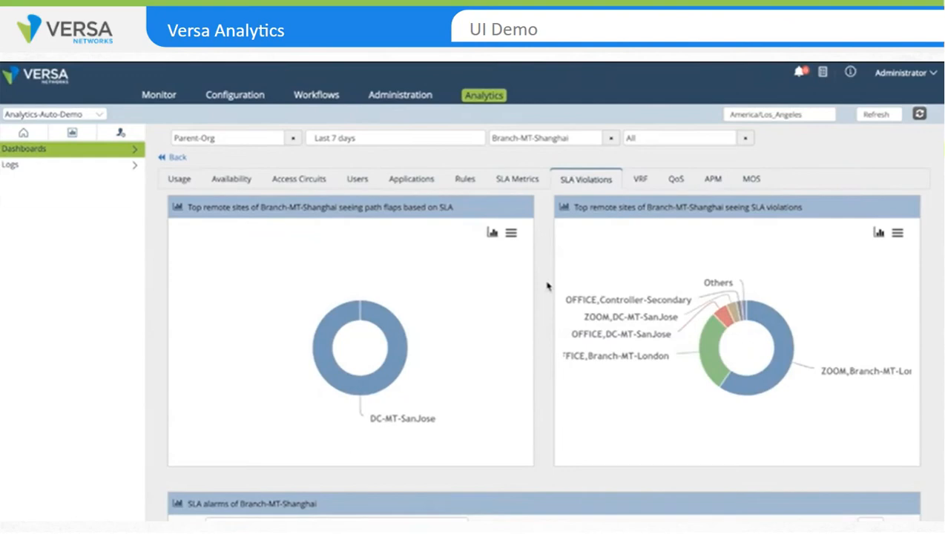
{"action": "mouse_move", "coordinate": [459, 319]}
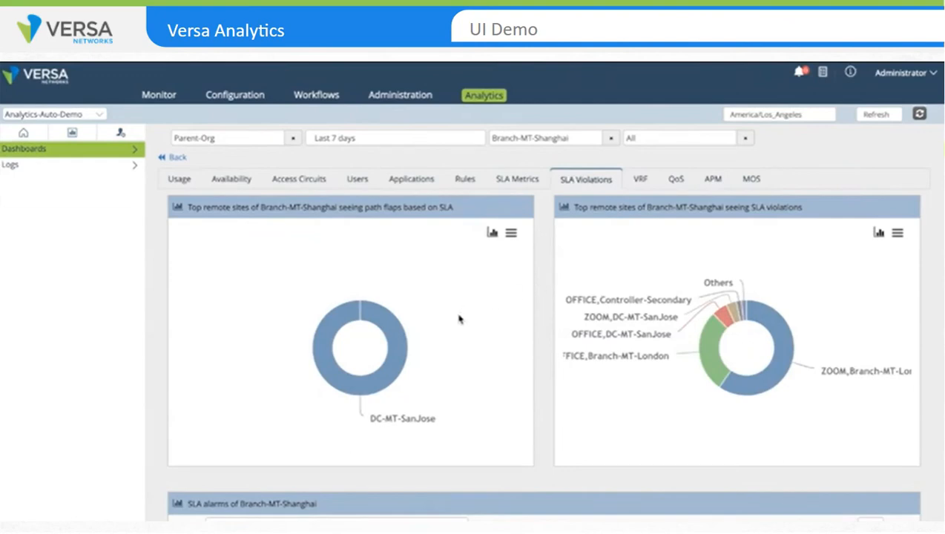